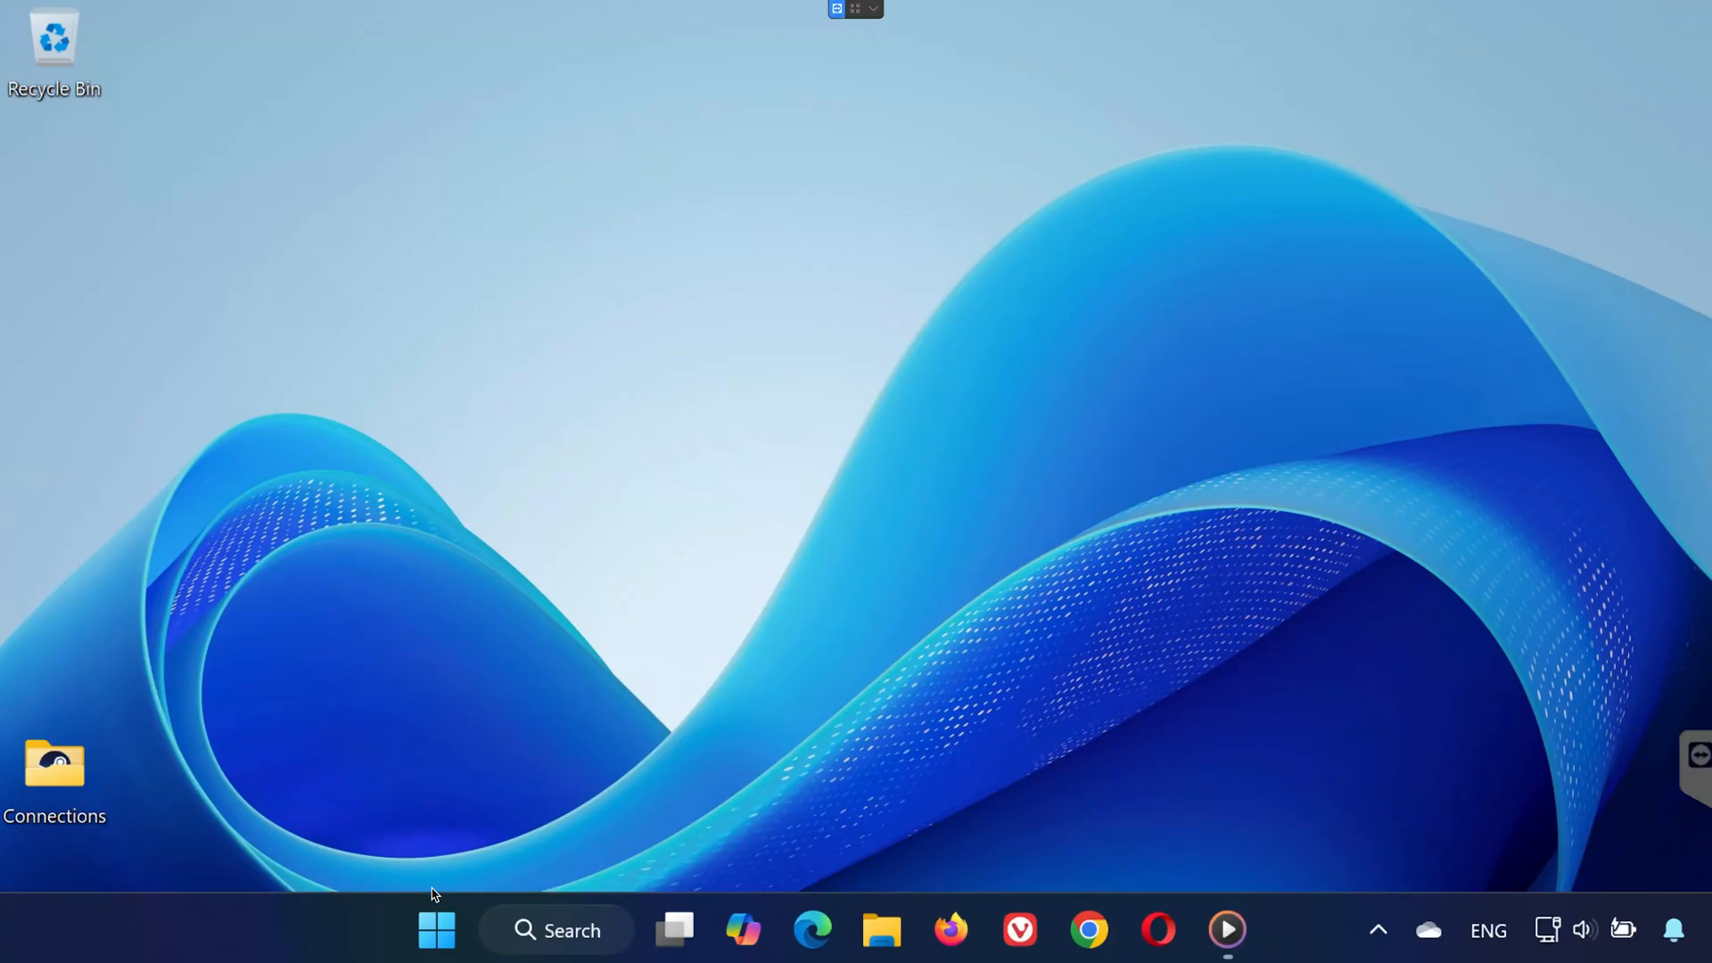
Step: Check for updates on the Windows Update page in Settings, then close Settings
{"action": "left_click", "coordinate": [435, 931]}
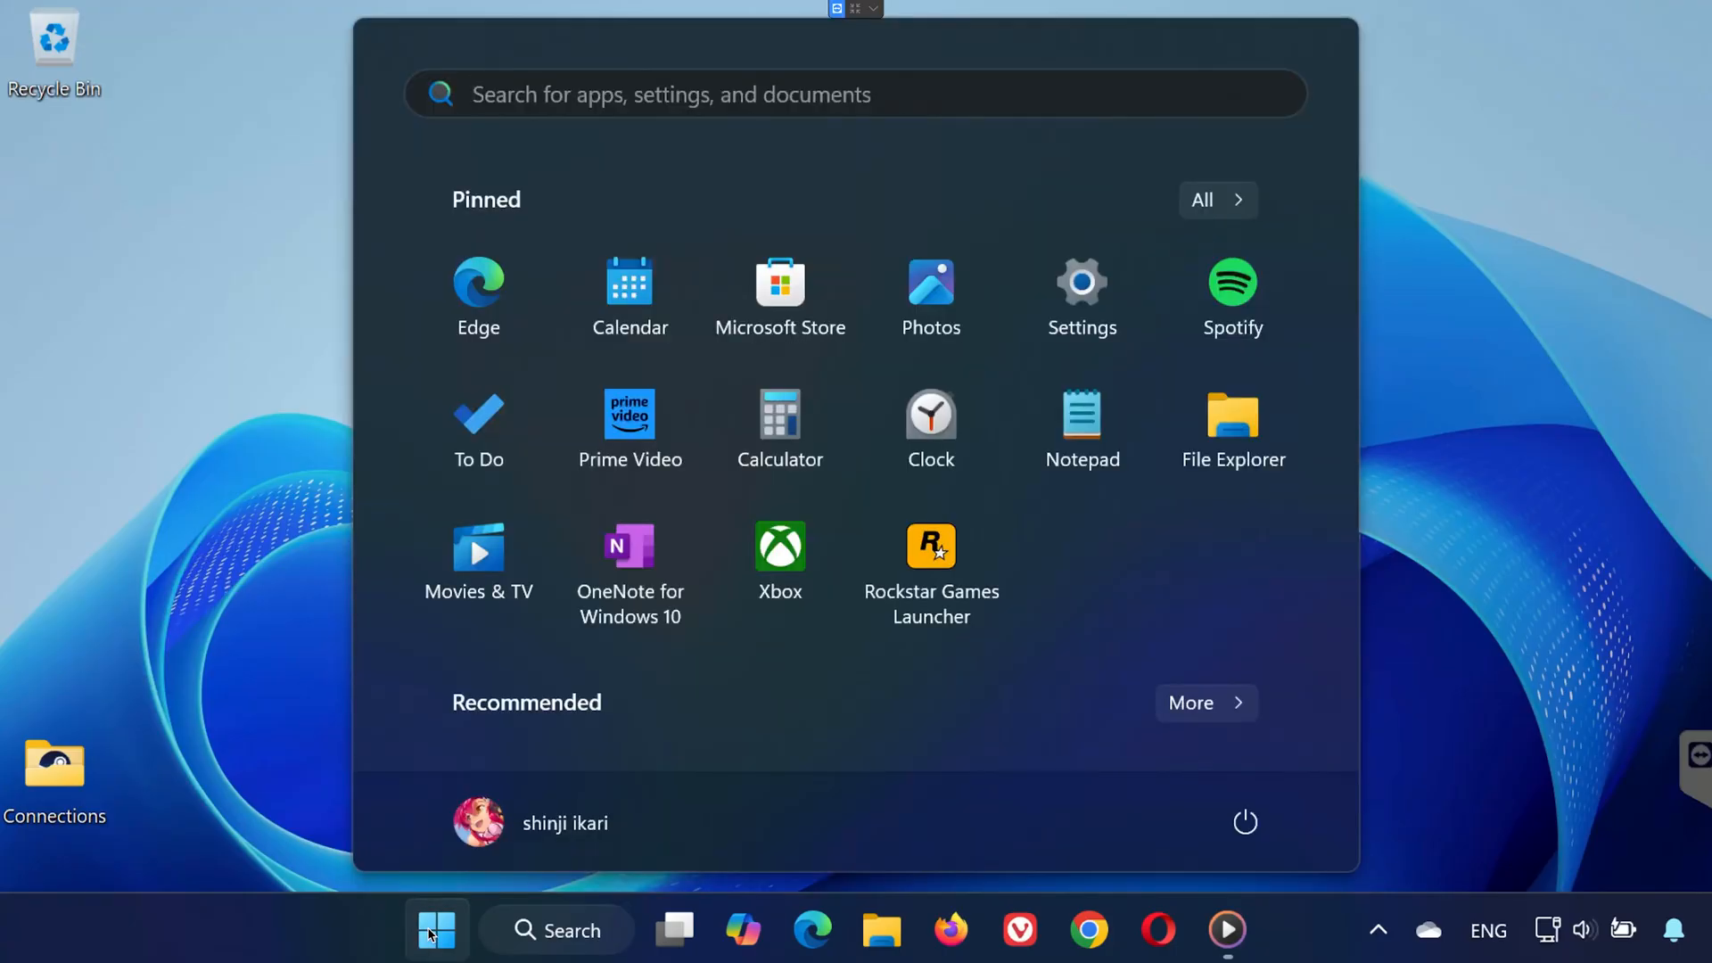
{"action": "left_click", "coordinate": [1081, 283]}
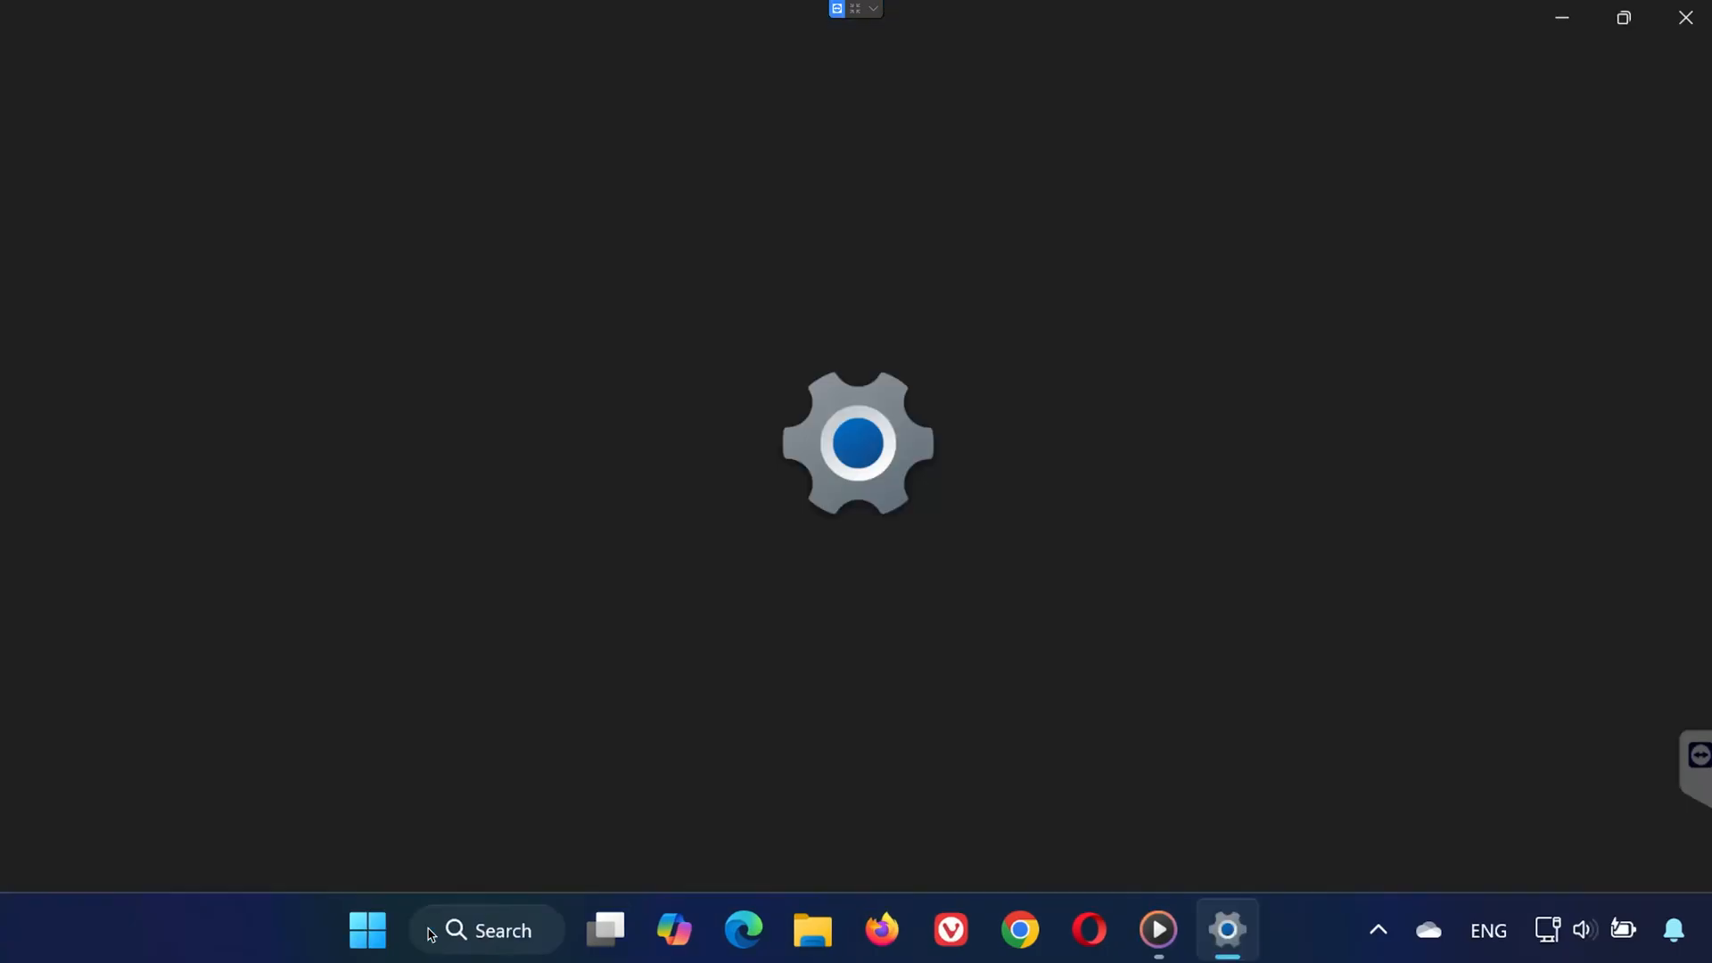
{"action": "left_click", "coordinate": [1228, 931]}
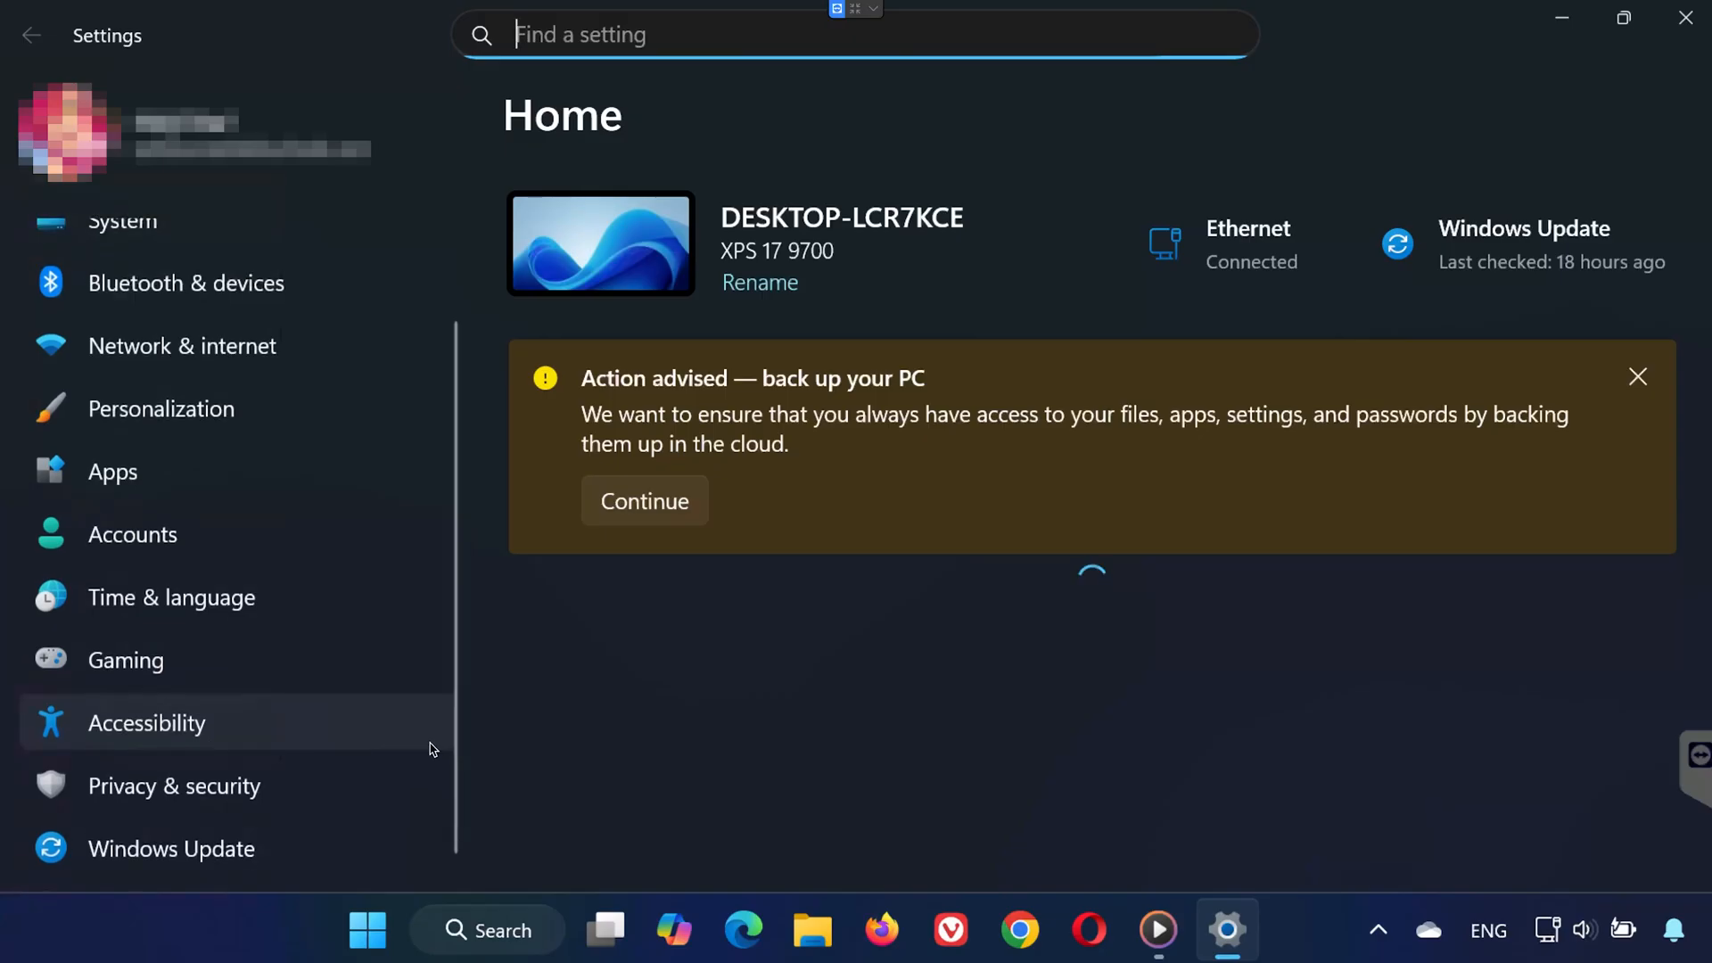
{"action": "left_click", "coordinate": [172, 849]}
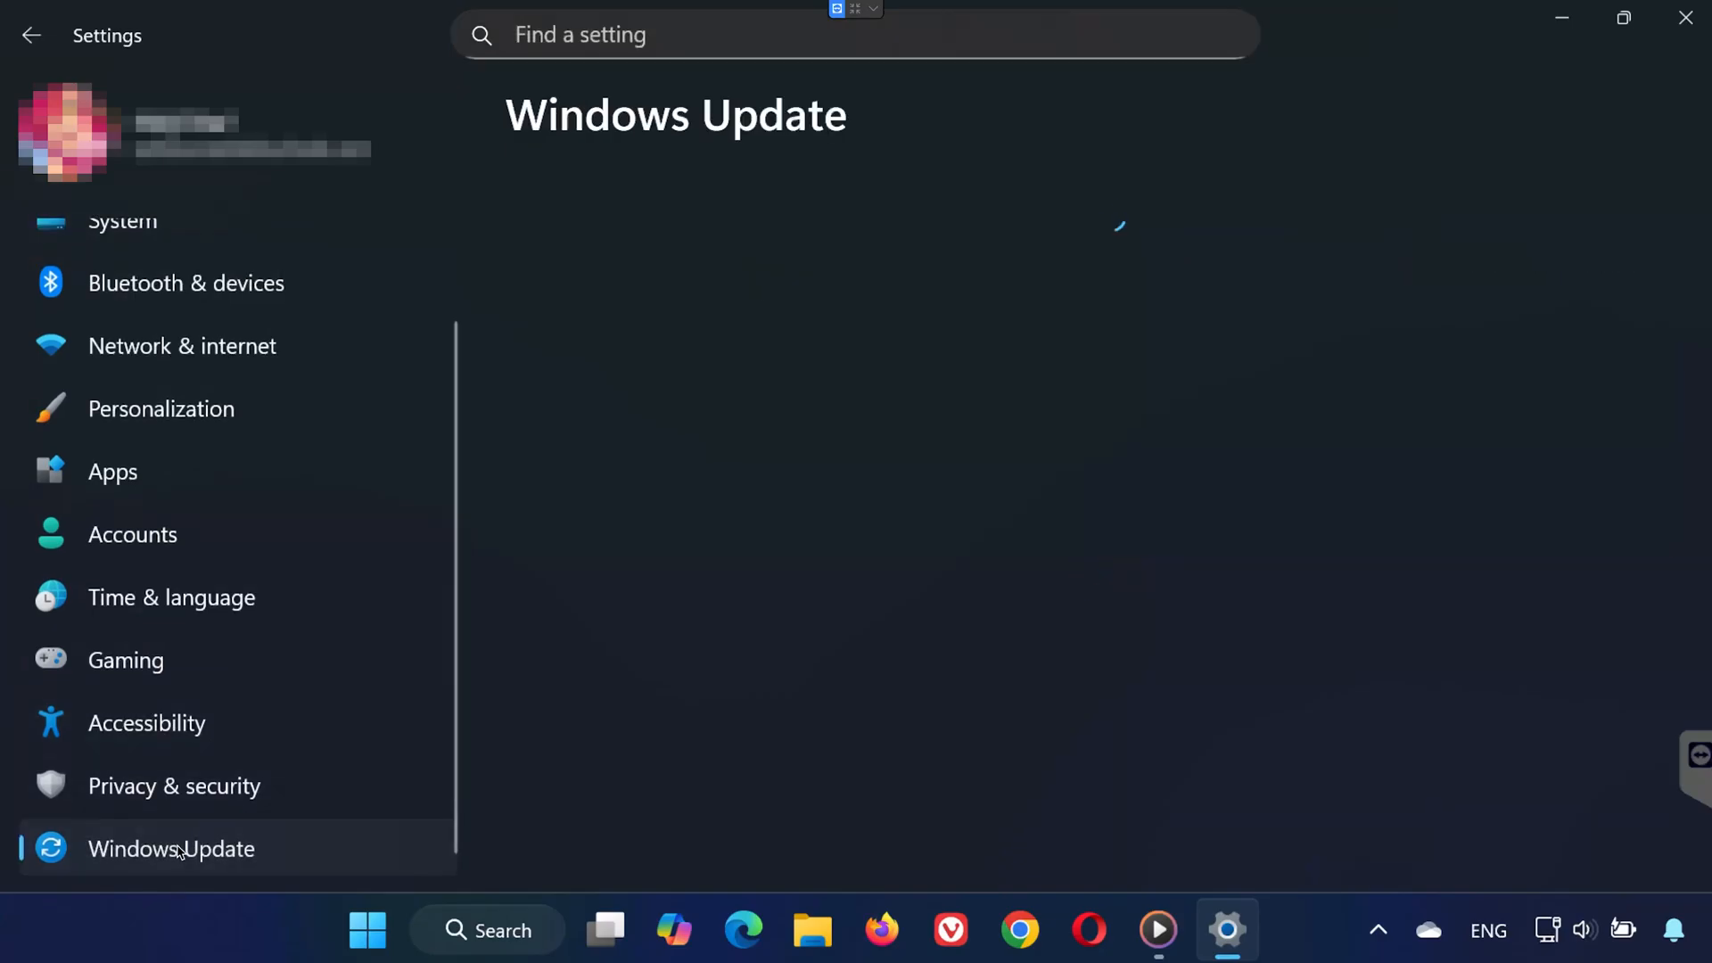
{"action": "left_click", "coordinate": [171, 849]}
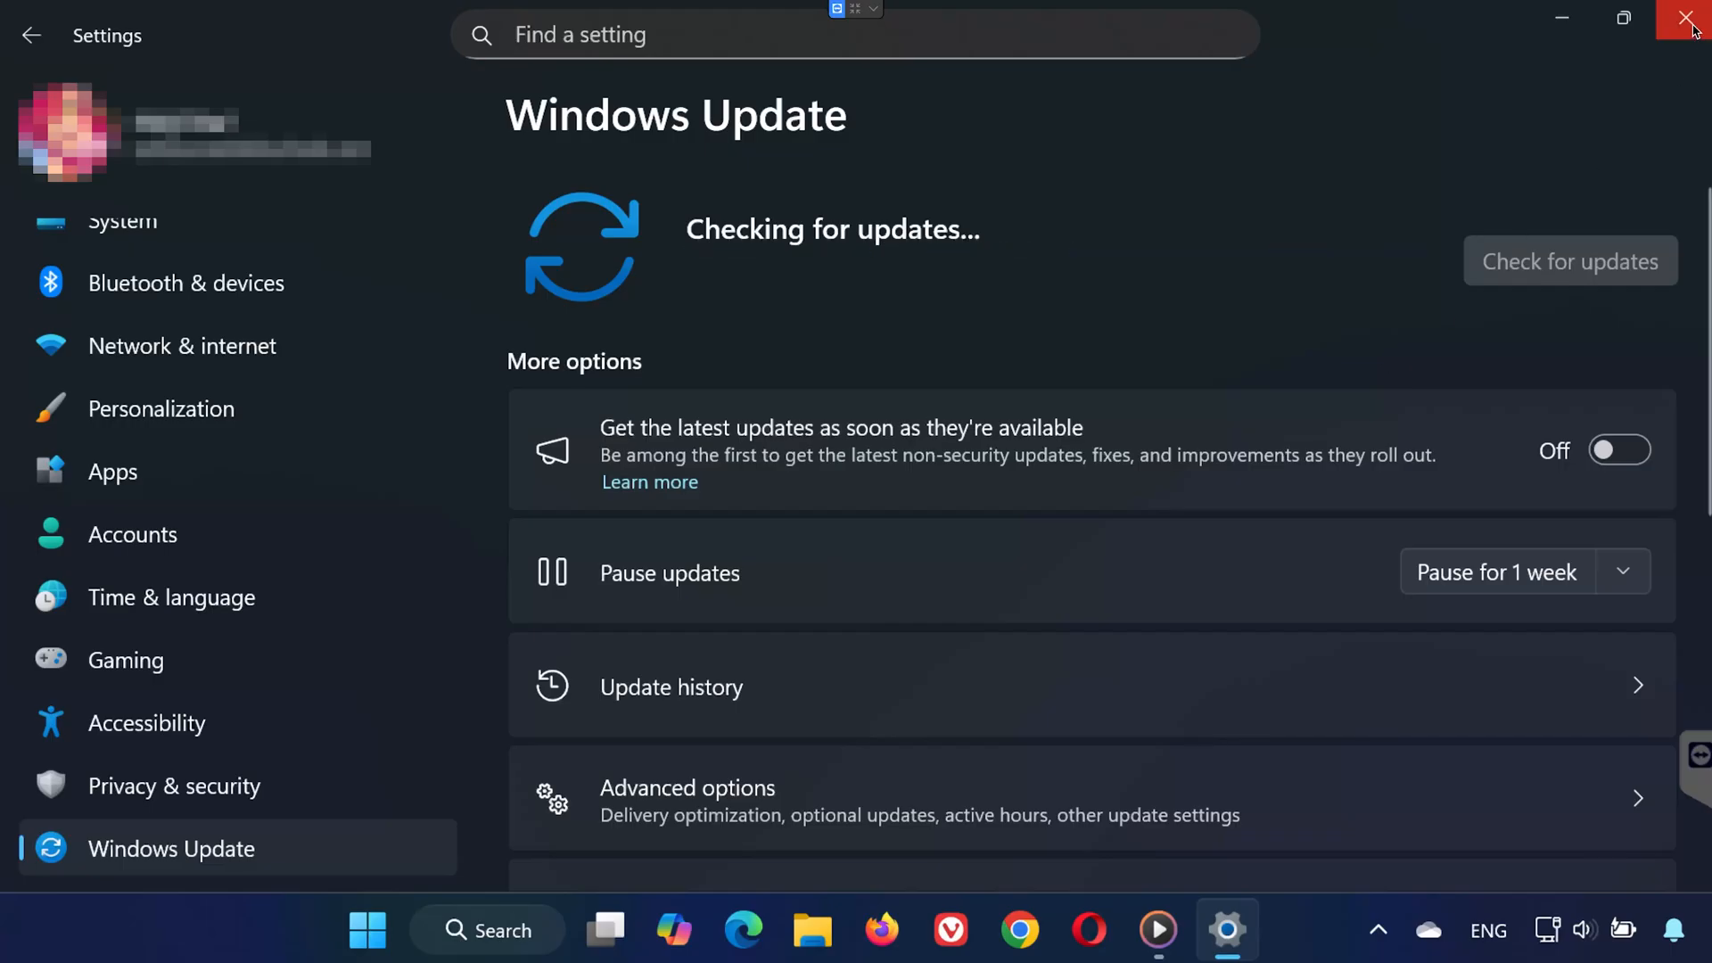
{"action": "left_click", "coordinate": [1691, 19]}
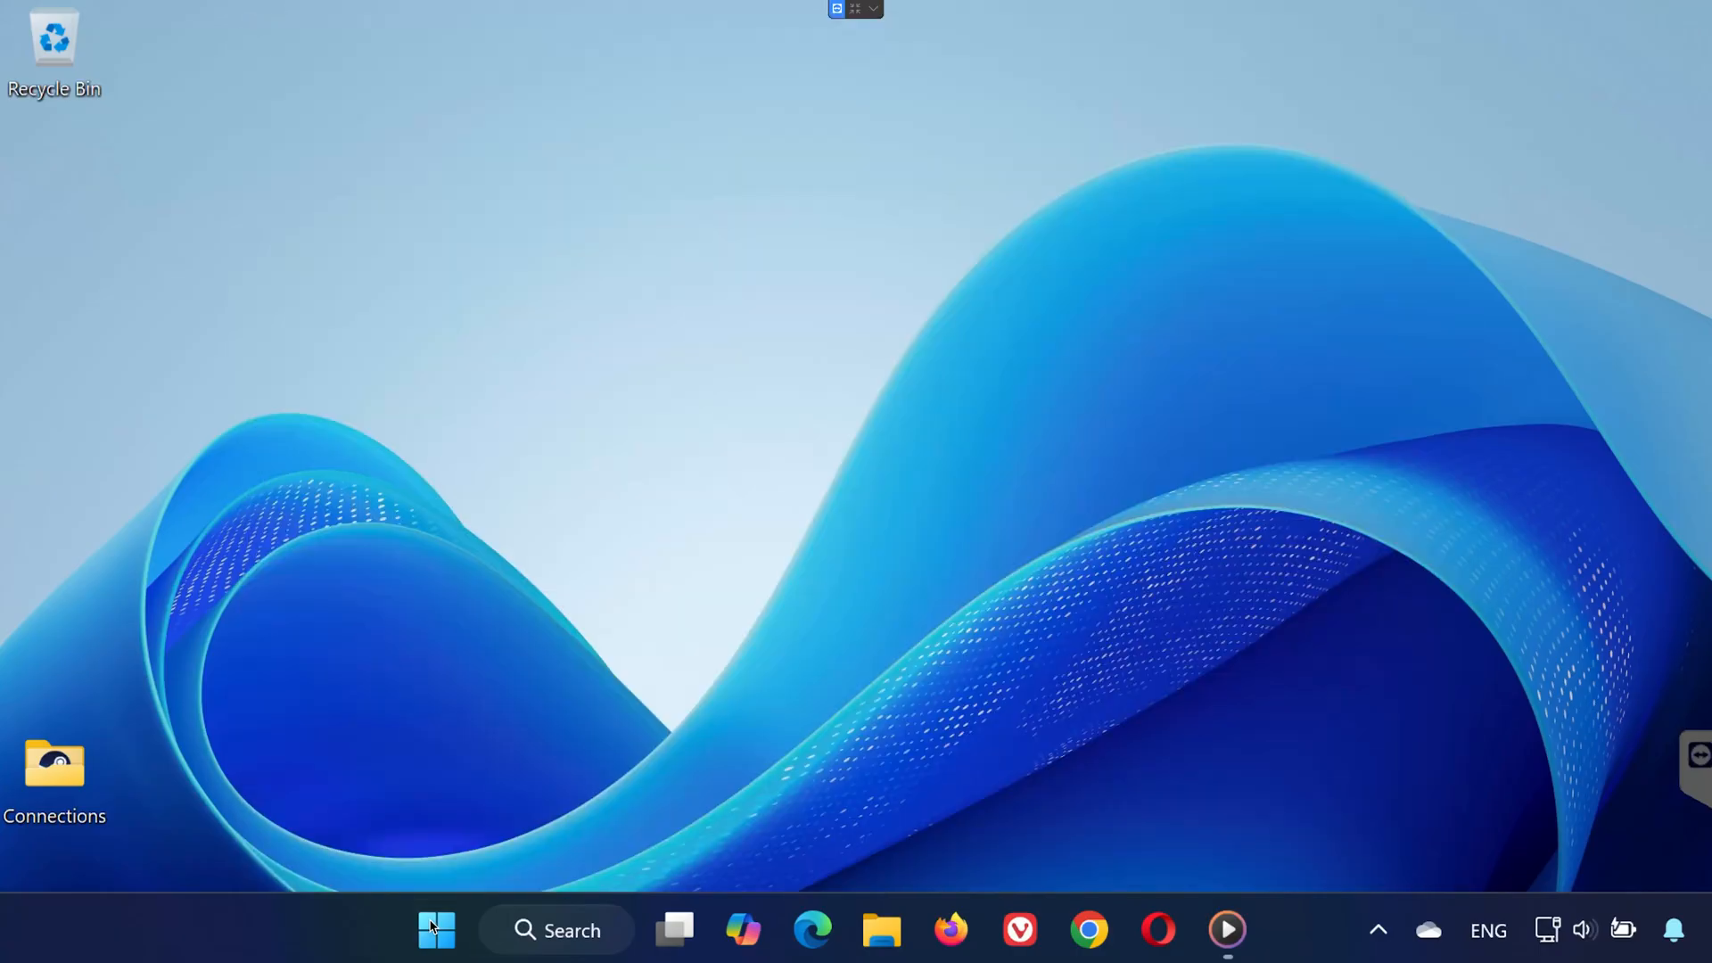
Step: View Control Panel as Large icons and select NVIDIA App 11.0.4.526 in Programs and Features for uninstall
{"action": "left_click", "coordinate": [1305, 167]}
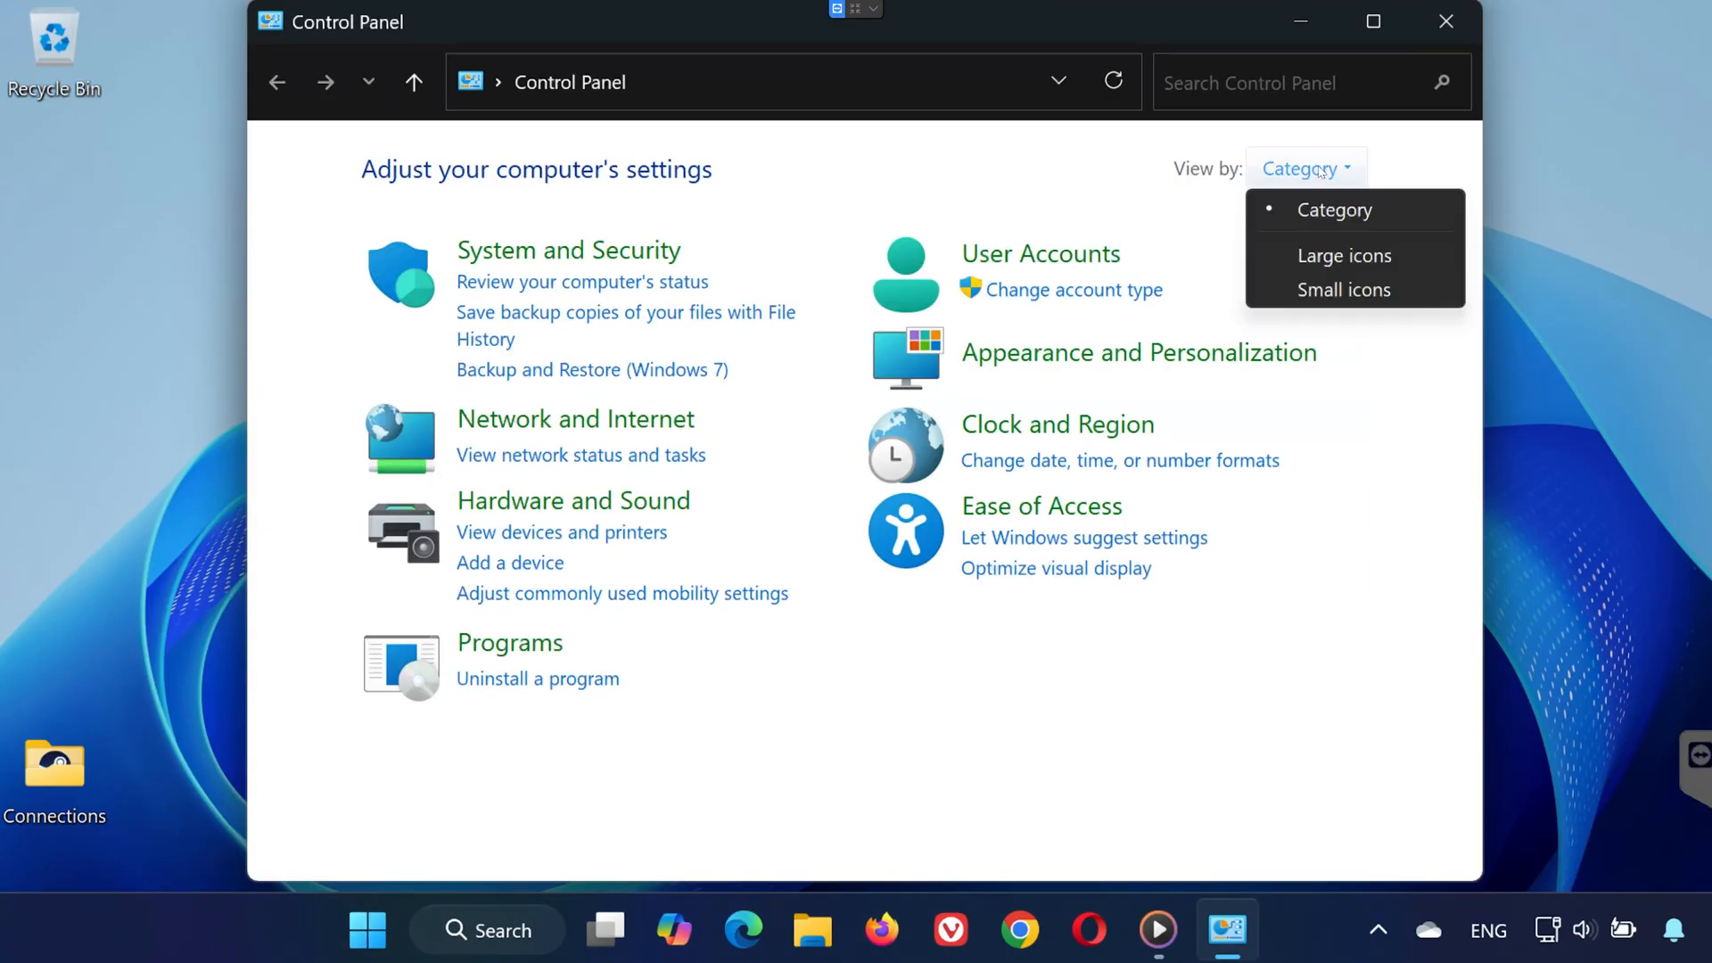
{"action": "left_click", "coordinate": [1343, 255]}
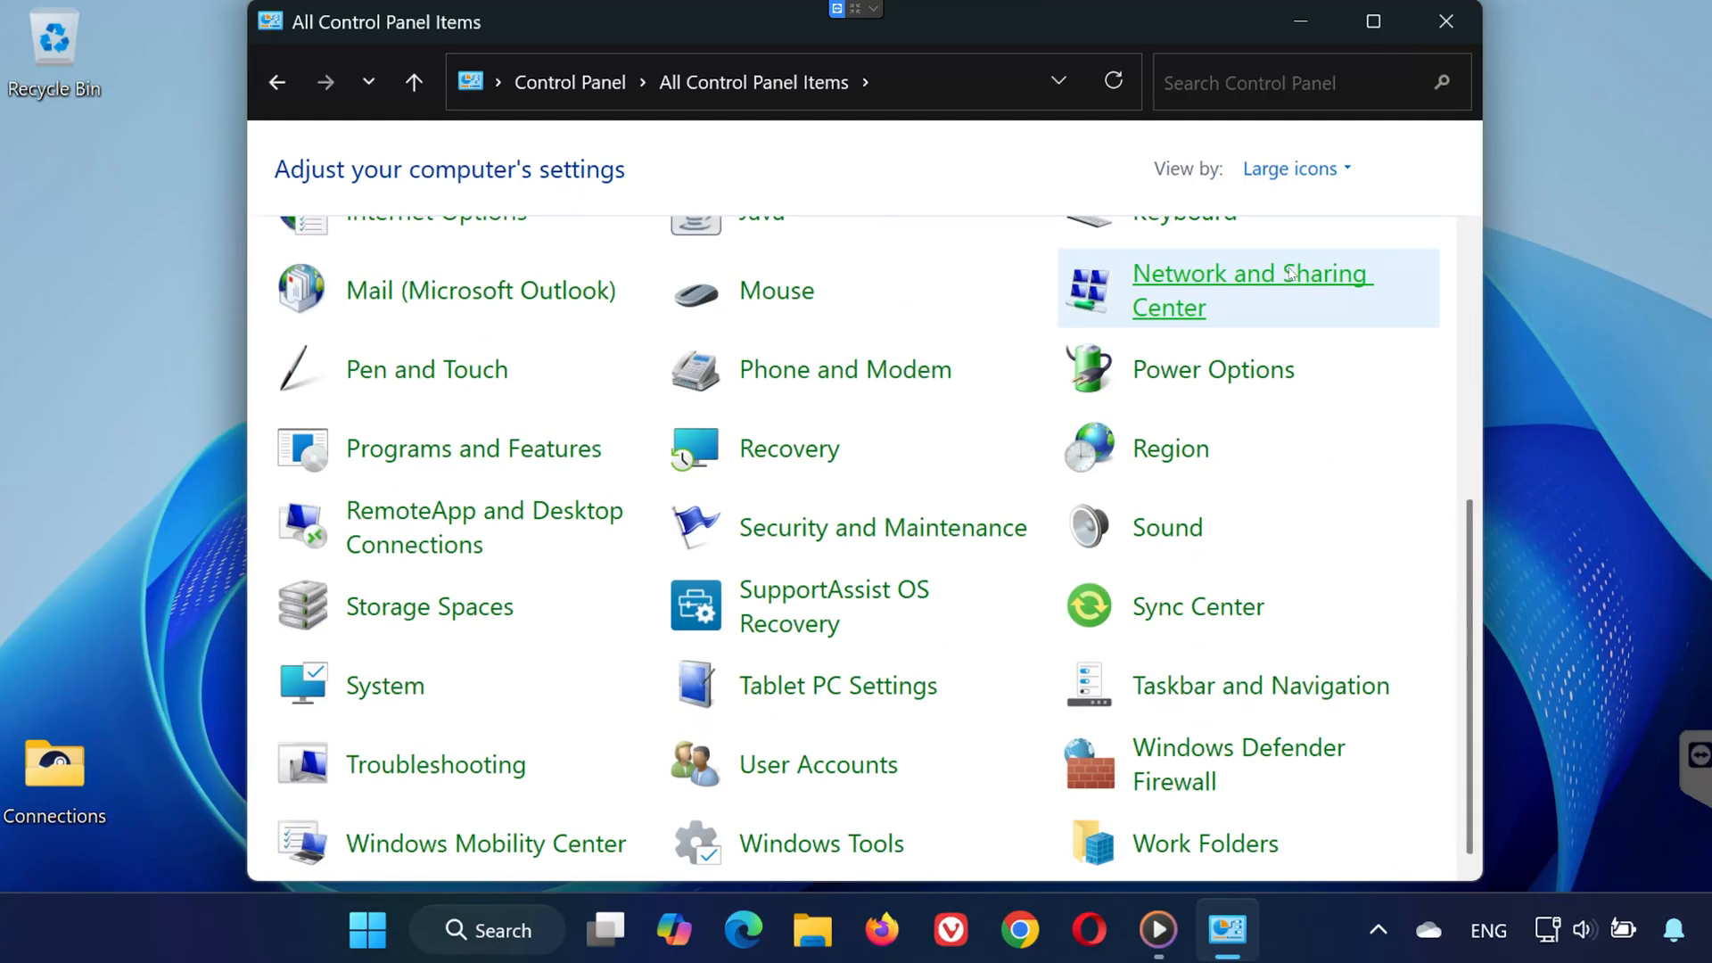
{"action": "mouse_move", "coordinate": [472, 447]}
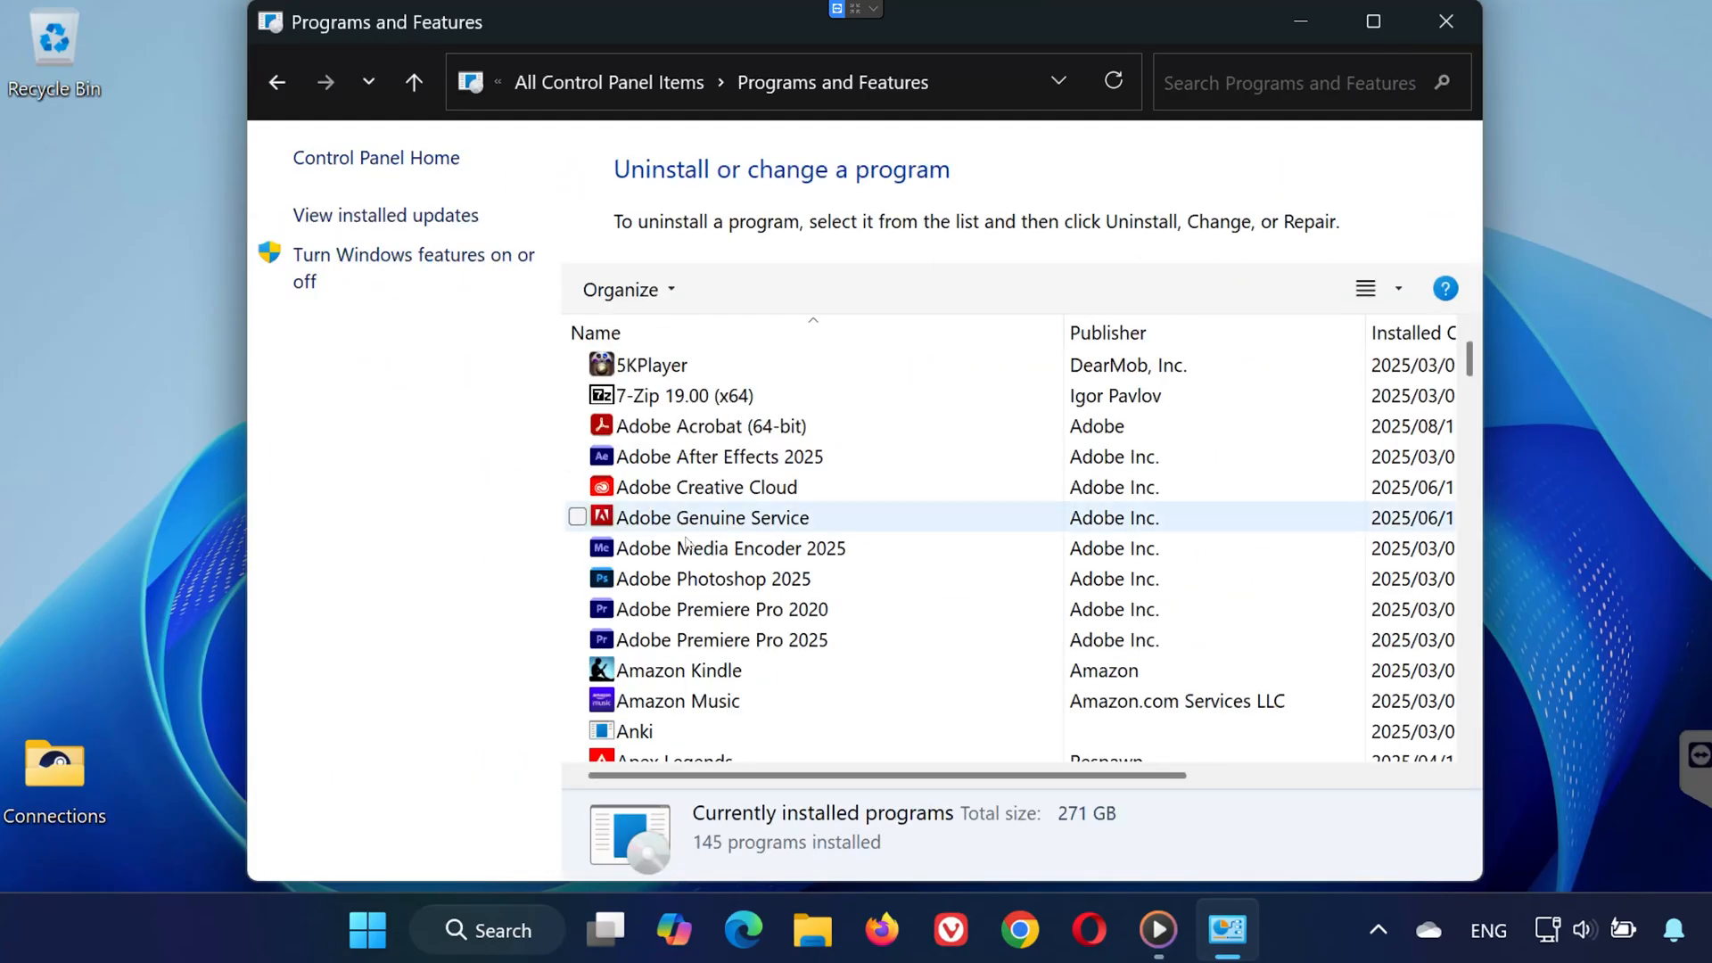
{"action": "scroll", "scroll_direction": "down", "scroll_amount": 3}
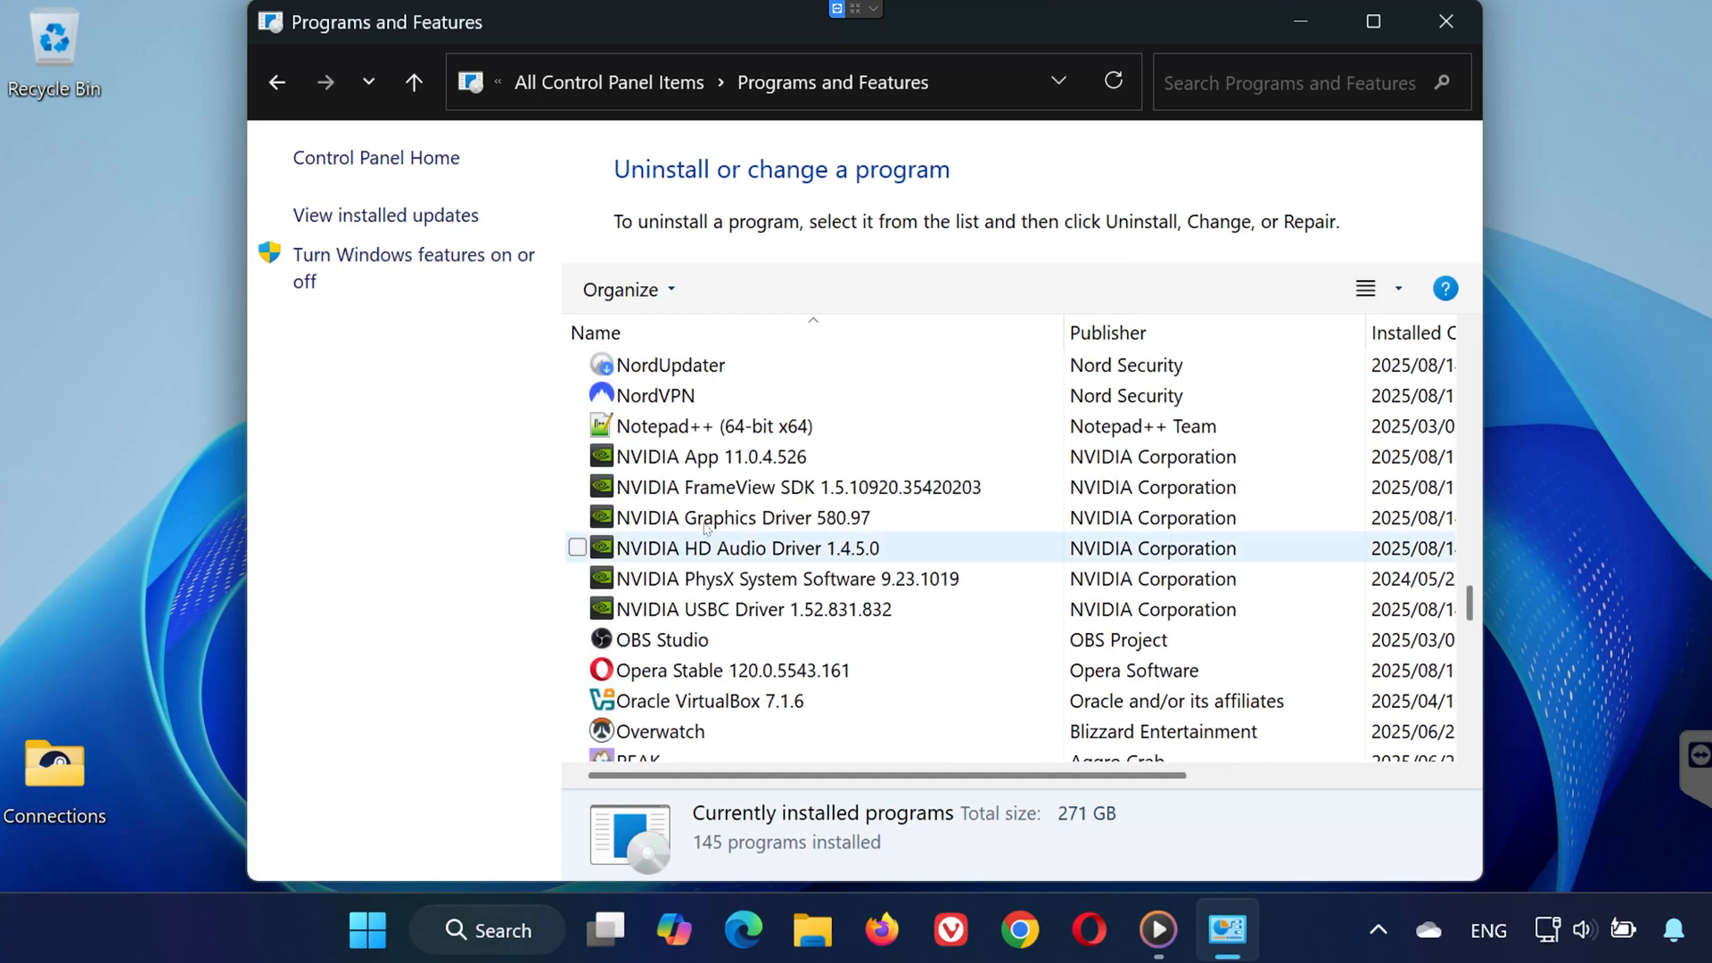
{"action": "left_click", "coordinate": [721, 457]}
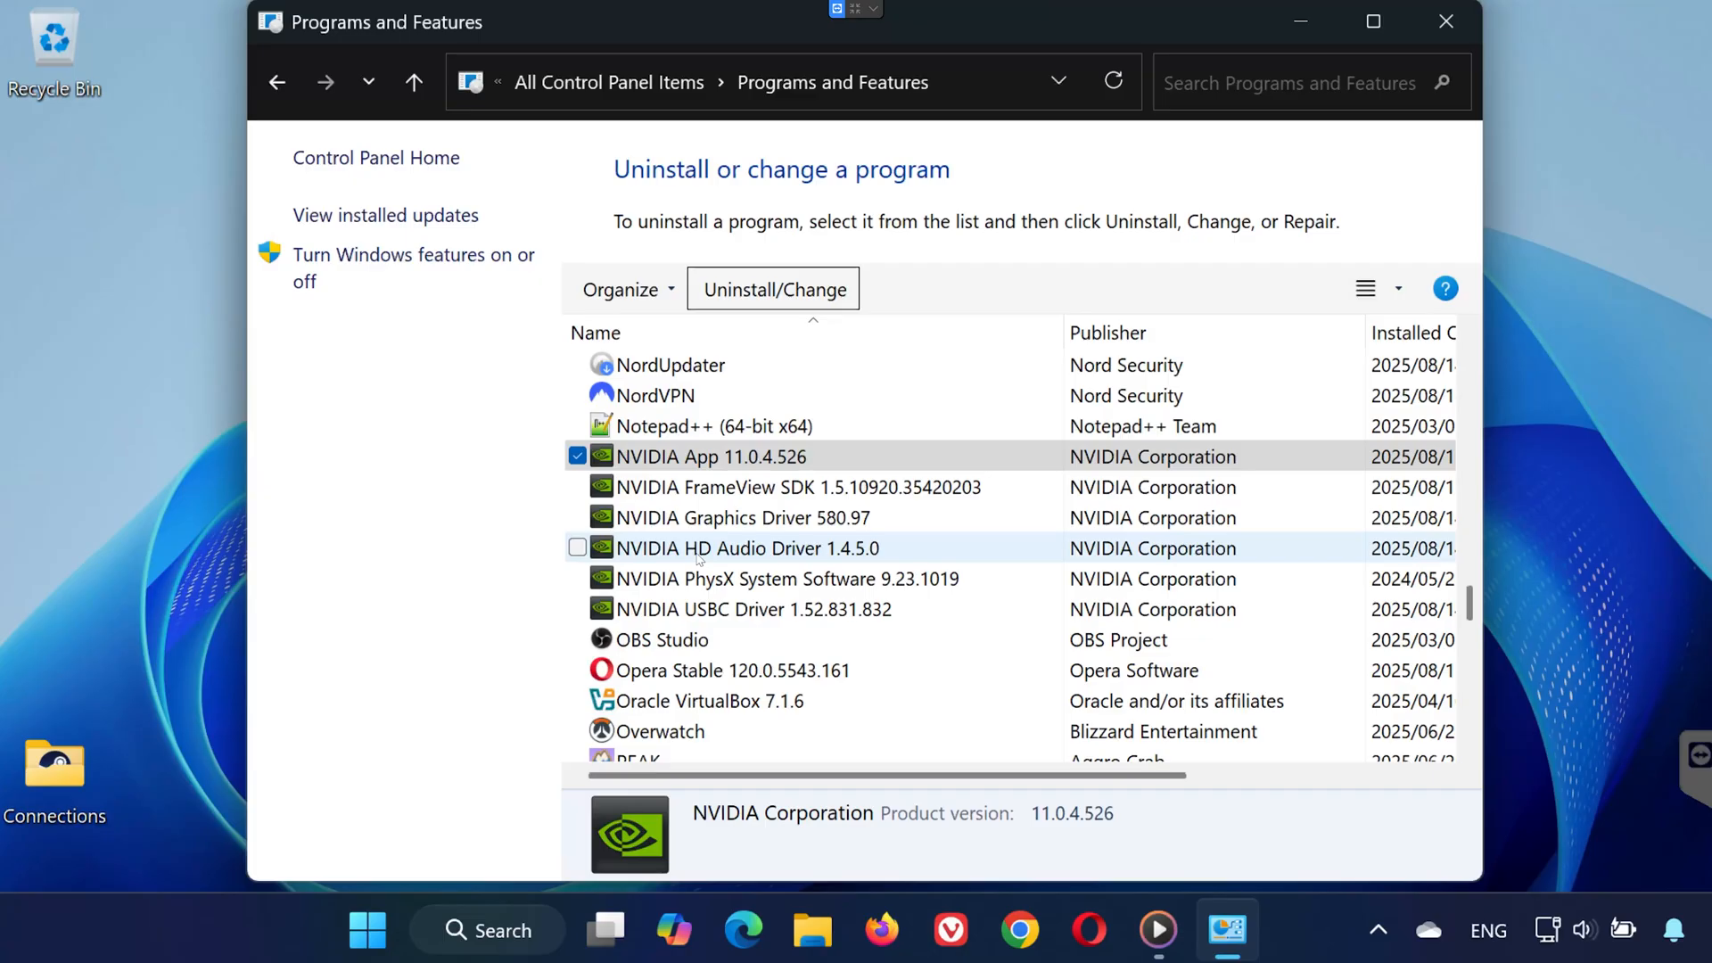
{"action": "mouse_move", "coordinate": [719, 594]}
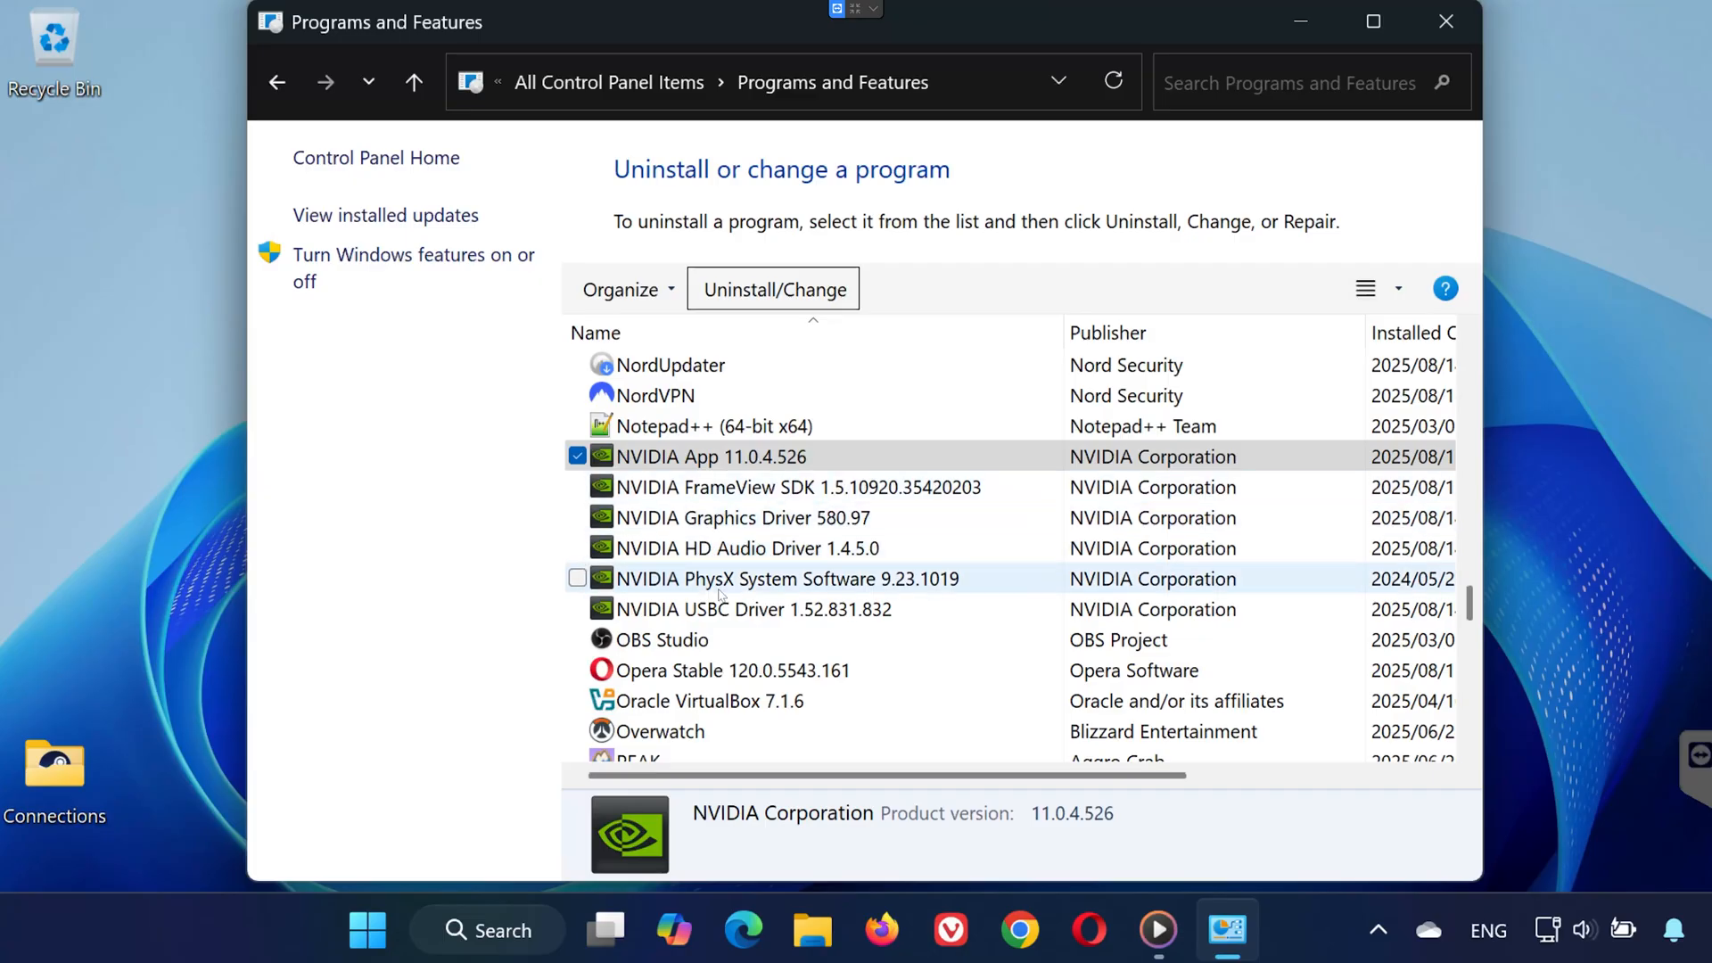
{"action": "mouse_move", "coordinate": [1447, 22]}
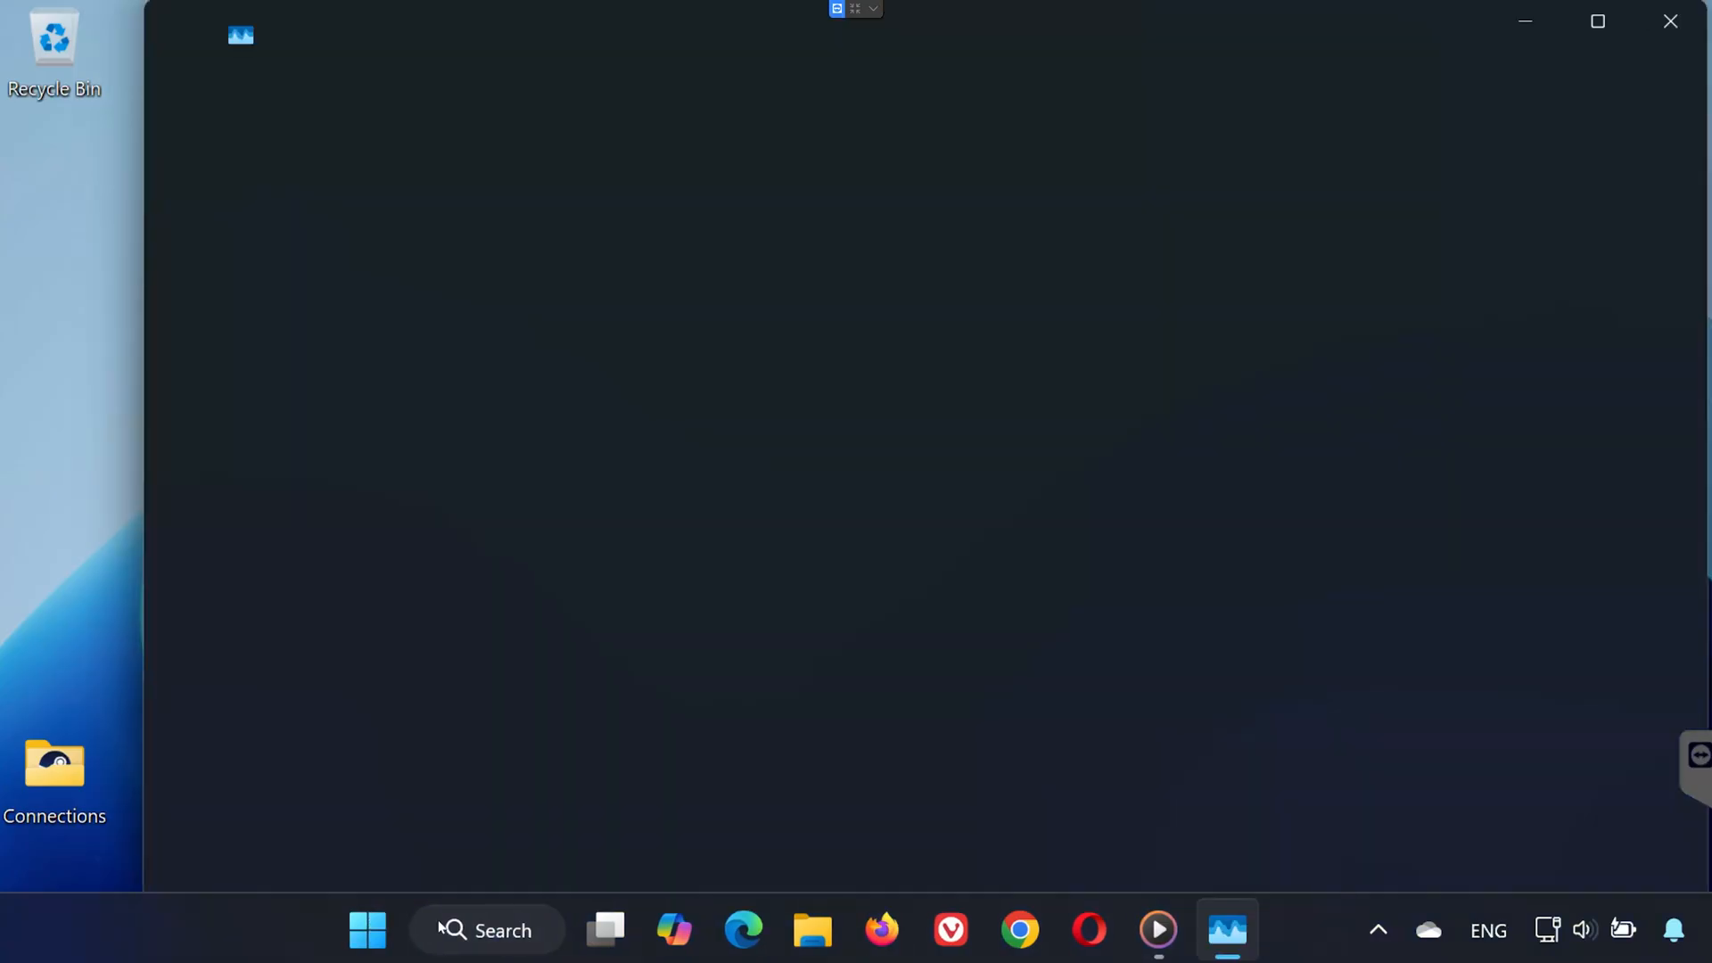
Step: Filter Task Manager by 'nvidia' and end the NVIDIA App (5) process
{"action": "left_click", "coordinate": [1227, 932]}
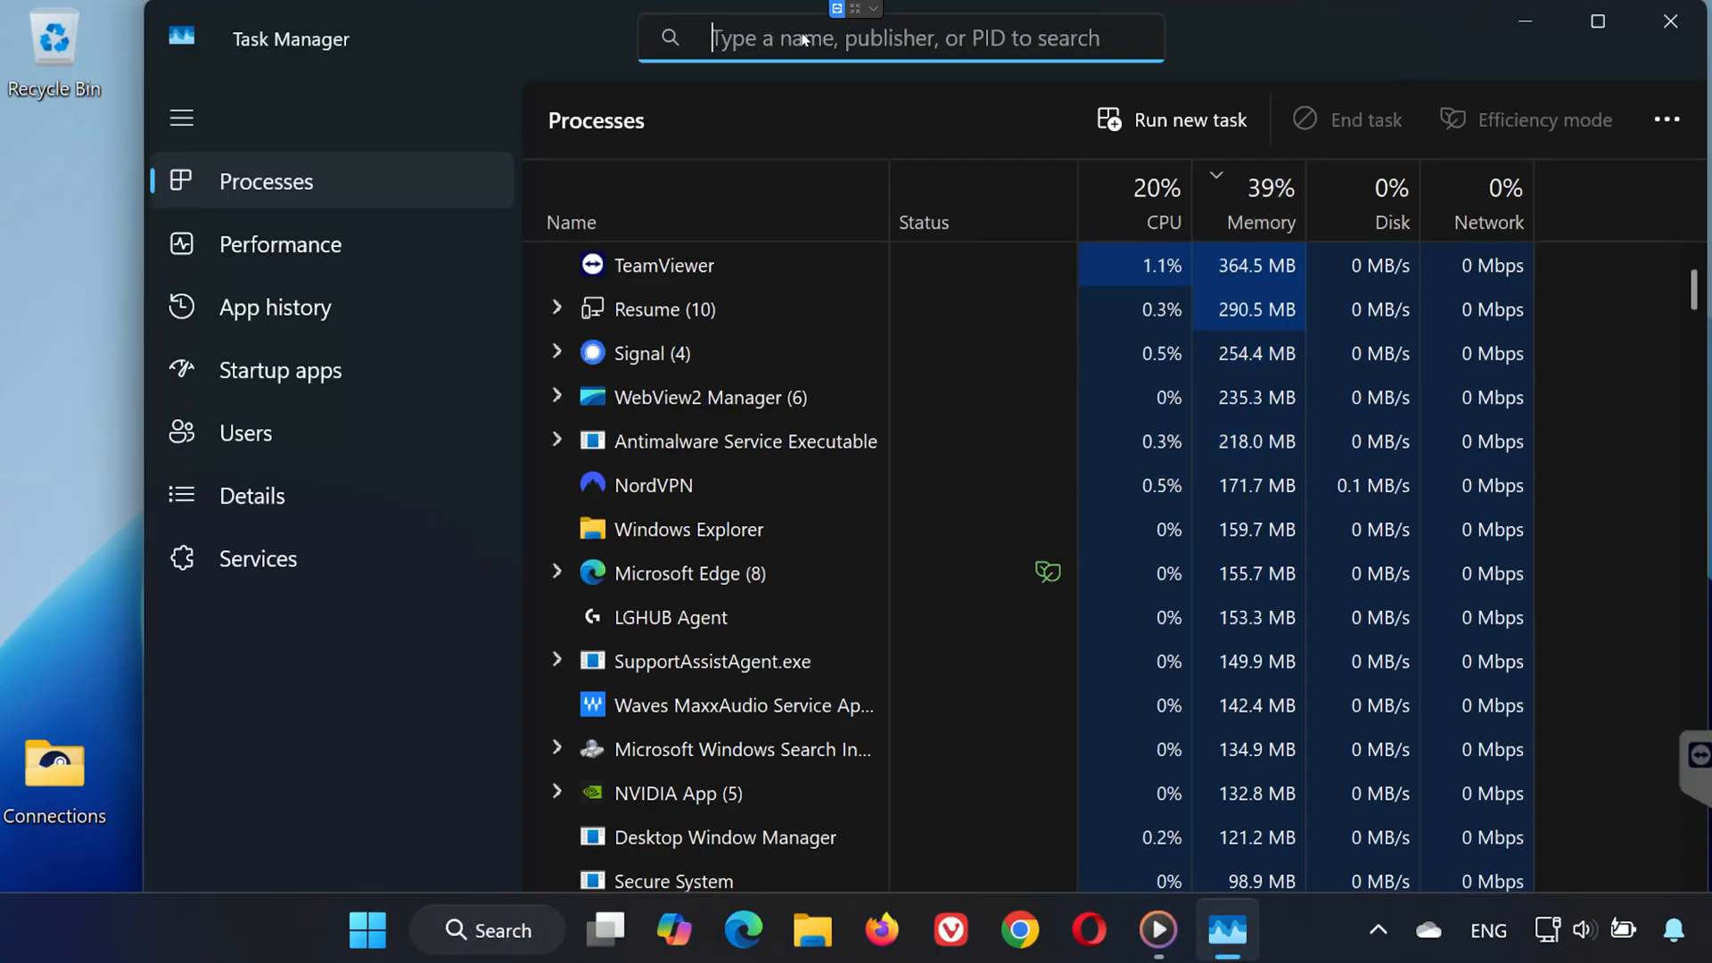
{"action": "type", "text": "nvidia"}
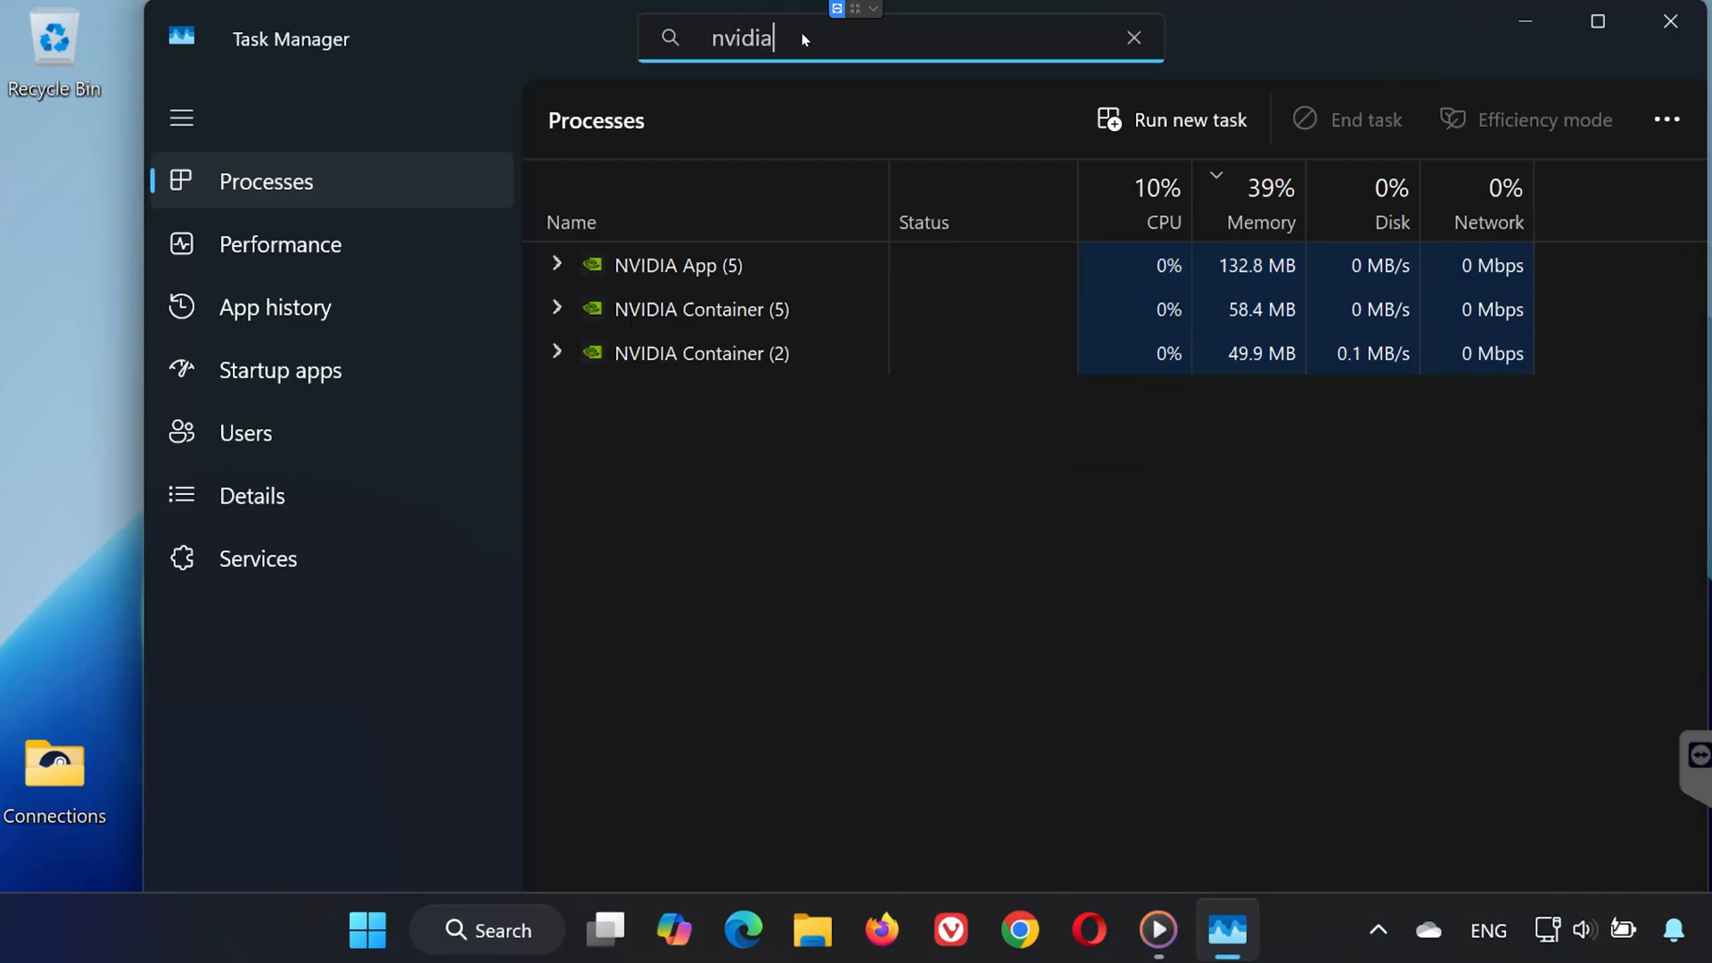
{"action": "right_click", "coordinate": [678, 266]}
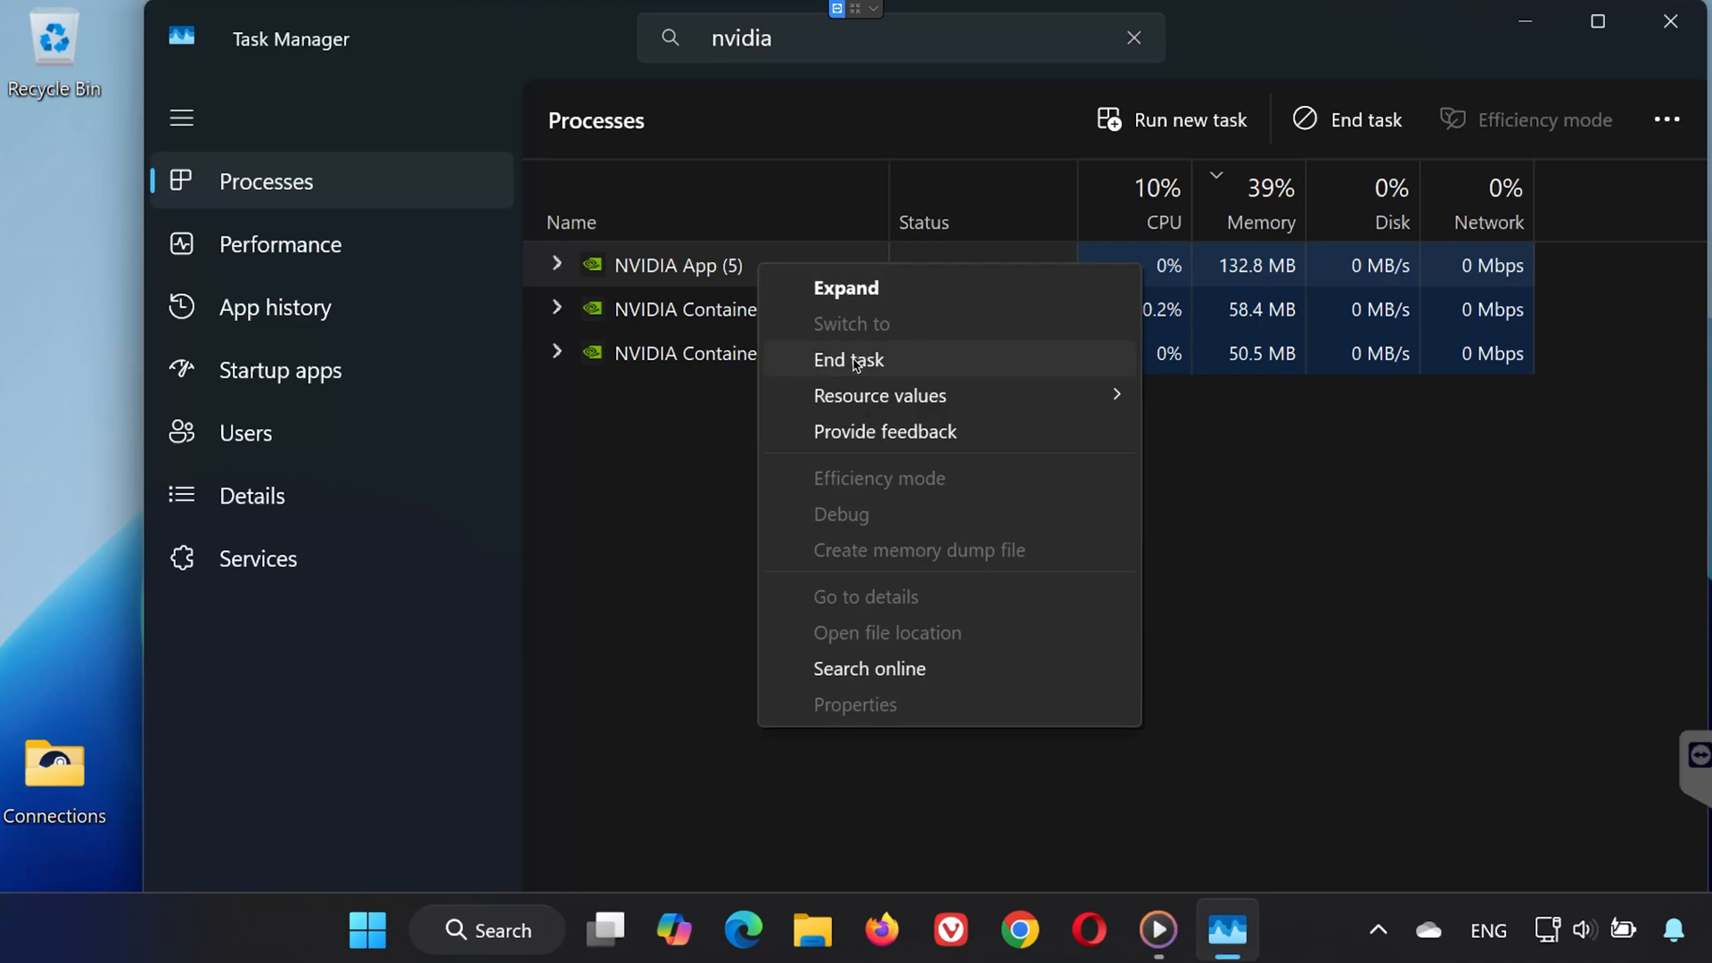
{"action": "left_click", "coordinate": [949, 931]}
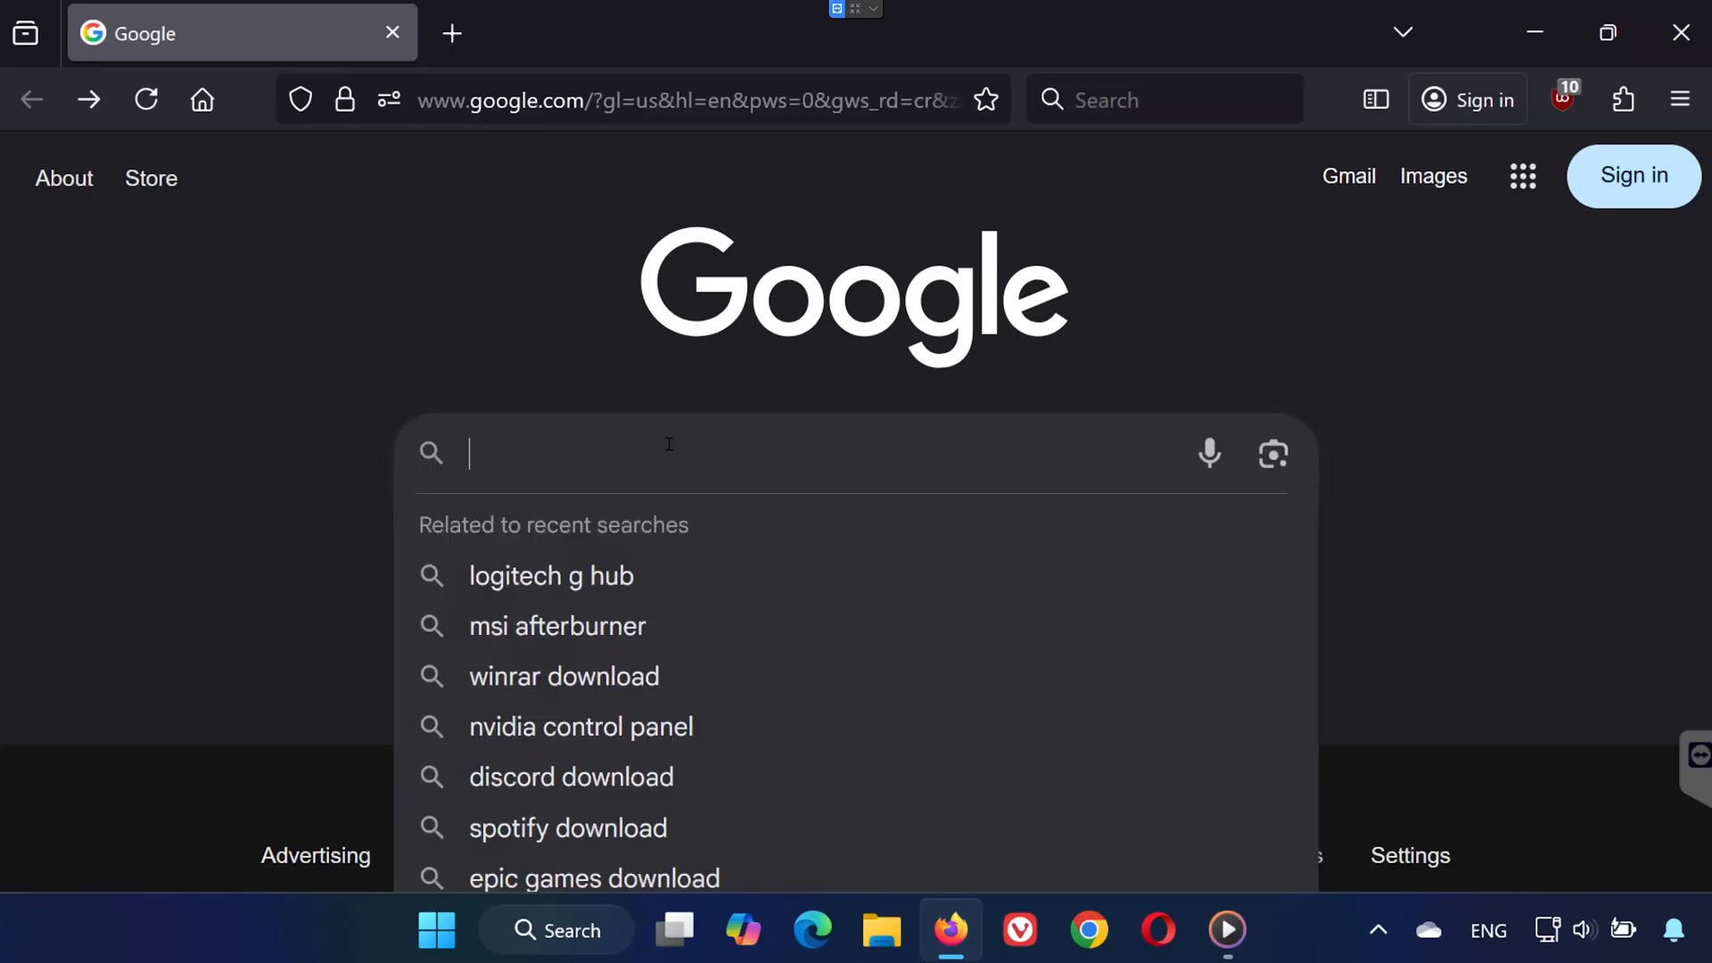
Step: Search 'nvidia app download', download the installer from nvidia.com and run it from the desktop
{"action": "type", "text": "nv"}
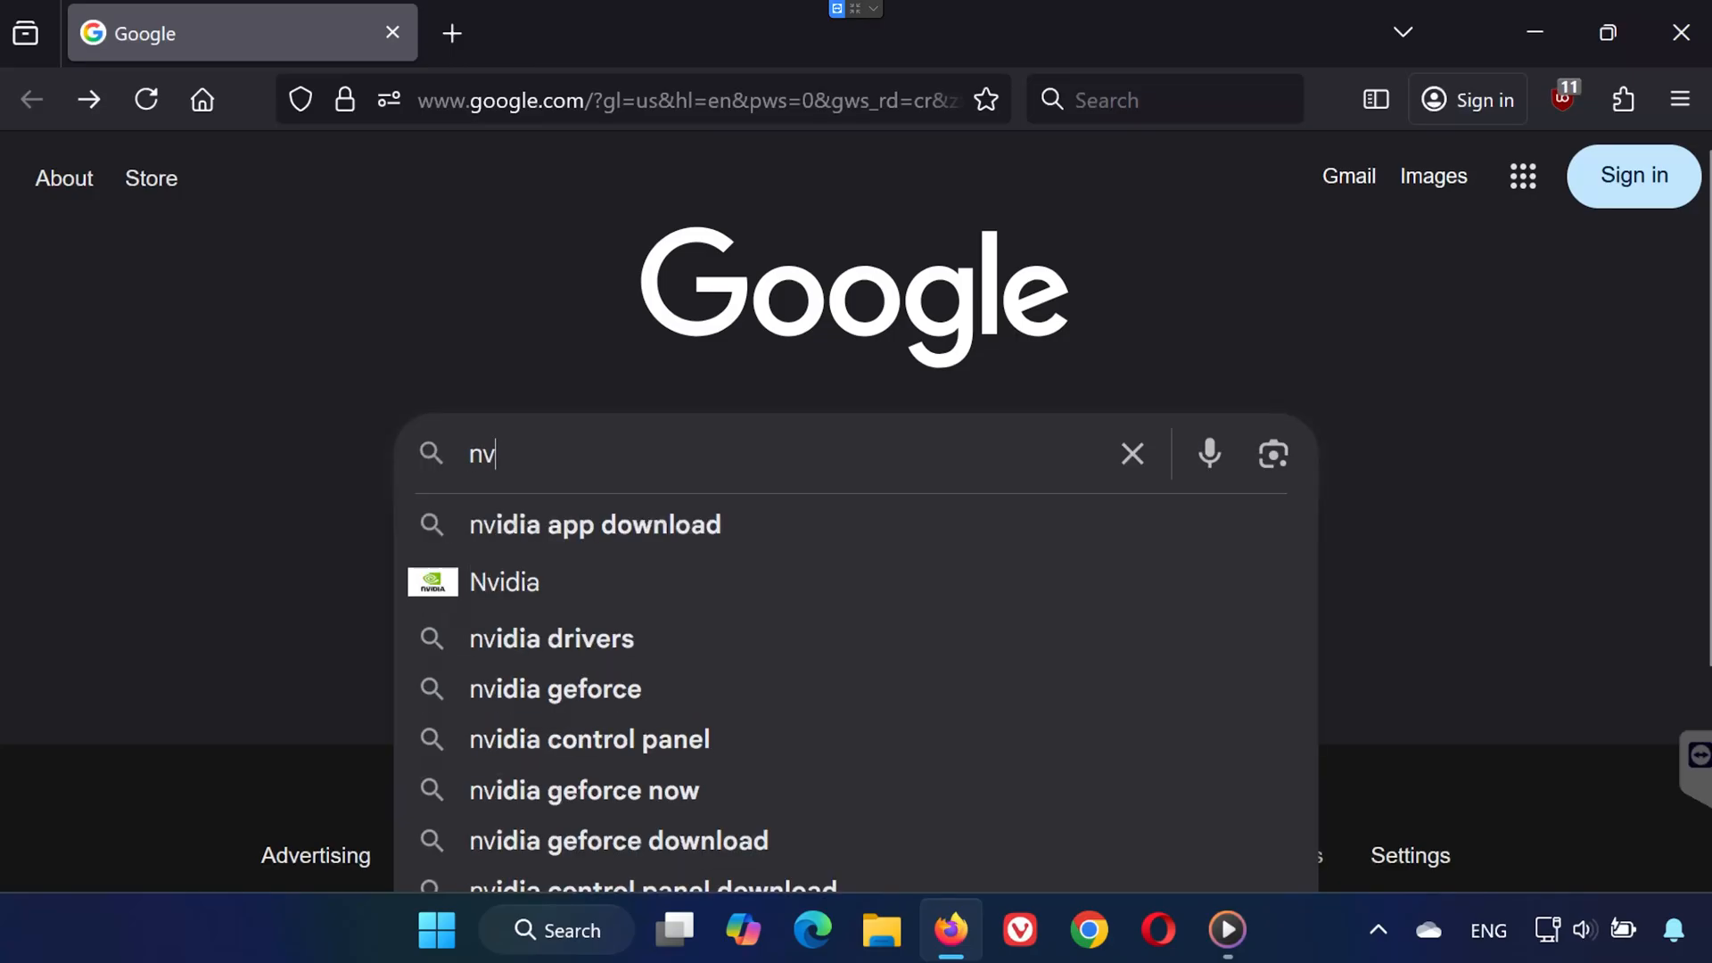
{"action": "left_click", "coordinate": [594, 524]}
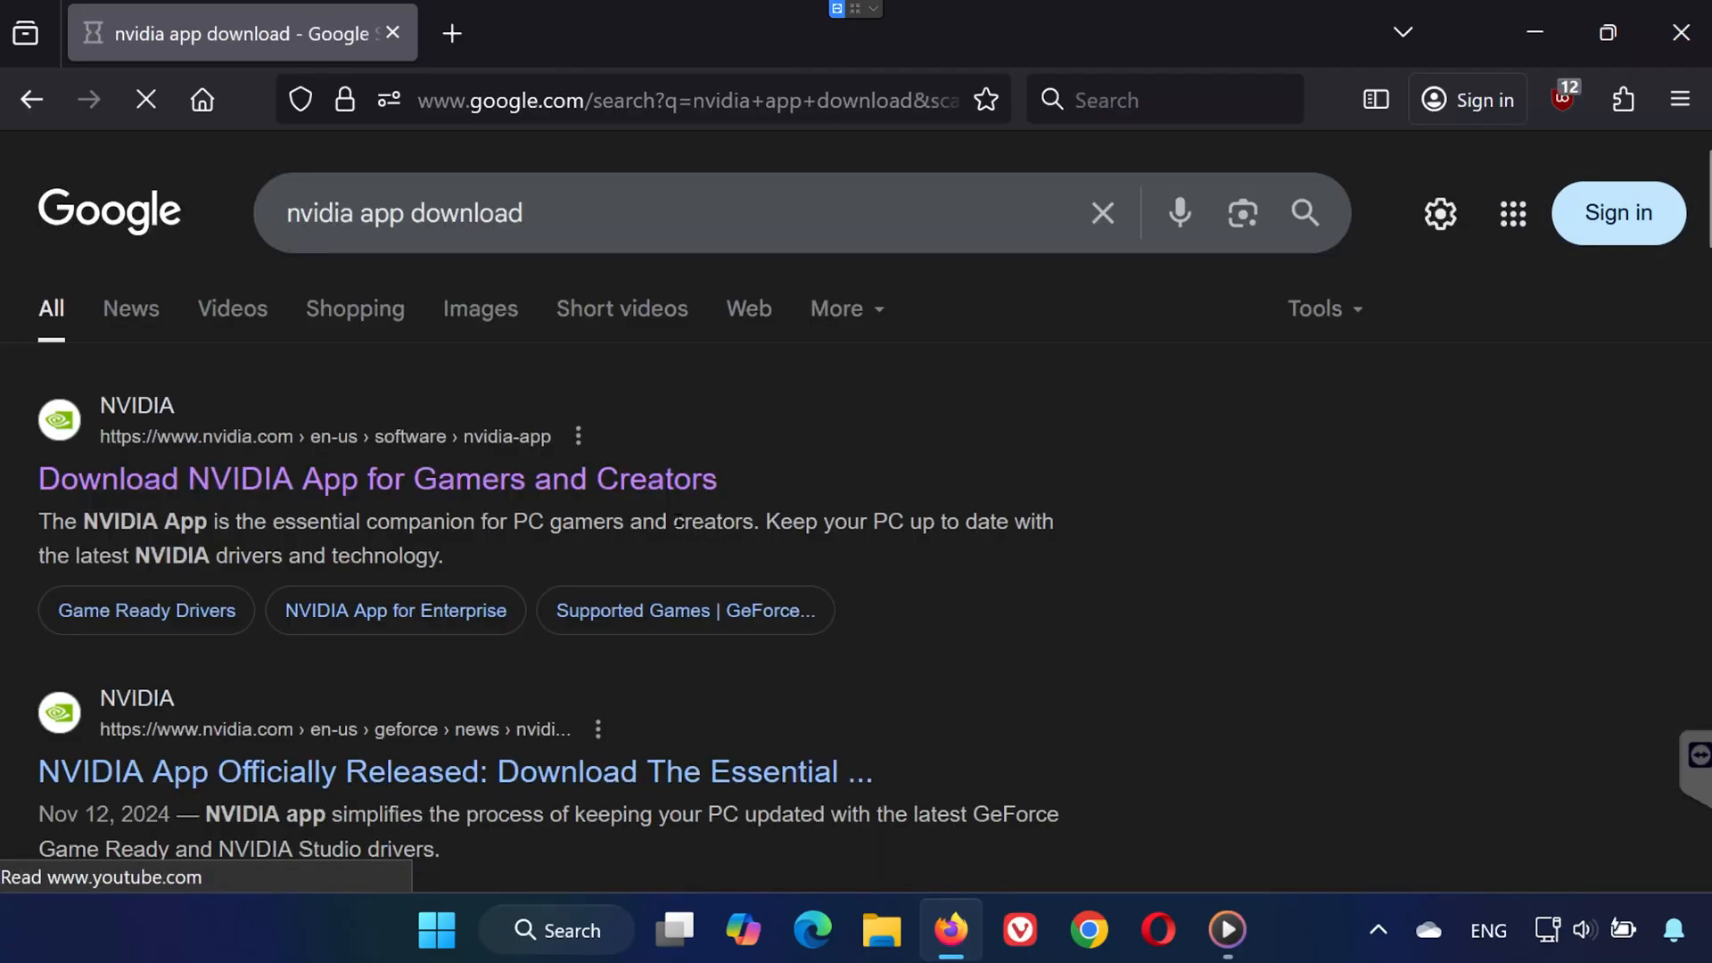
{"action": "left_click", "coordinate": [376, 478]}
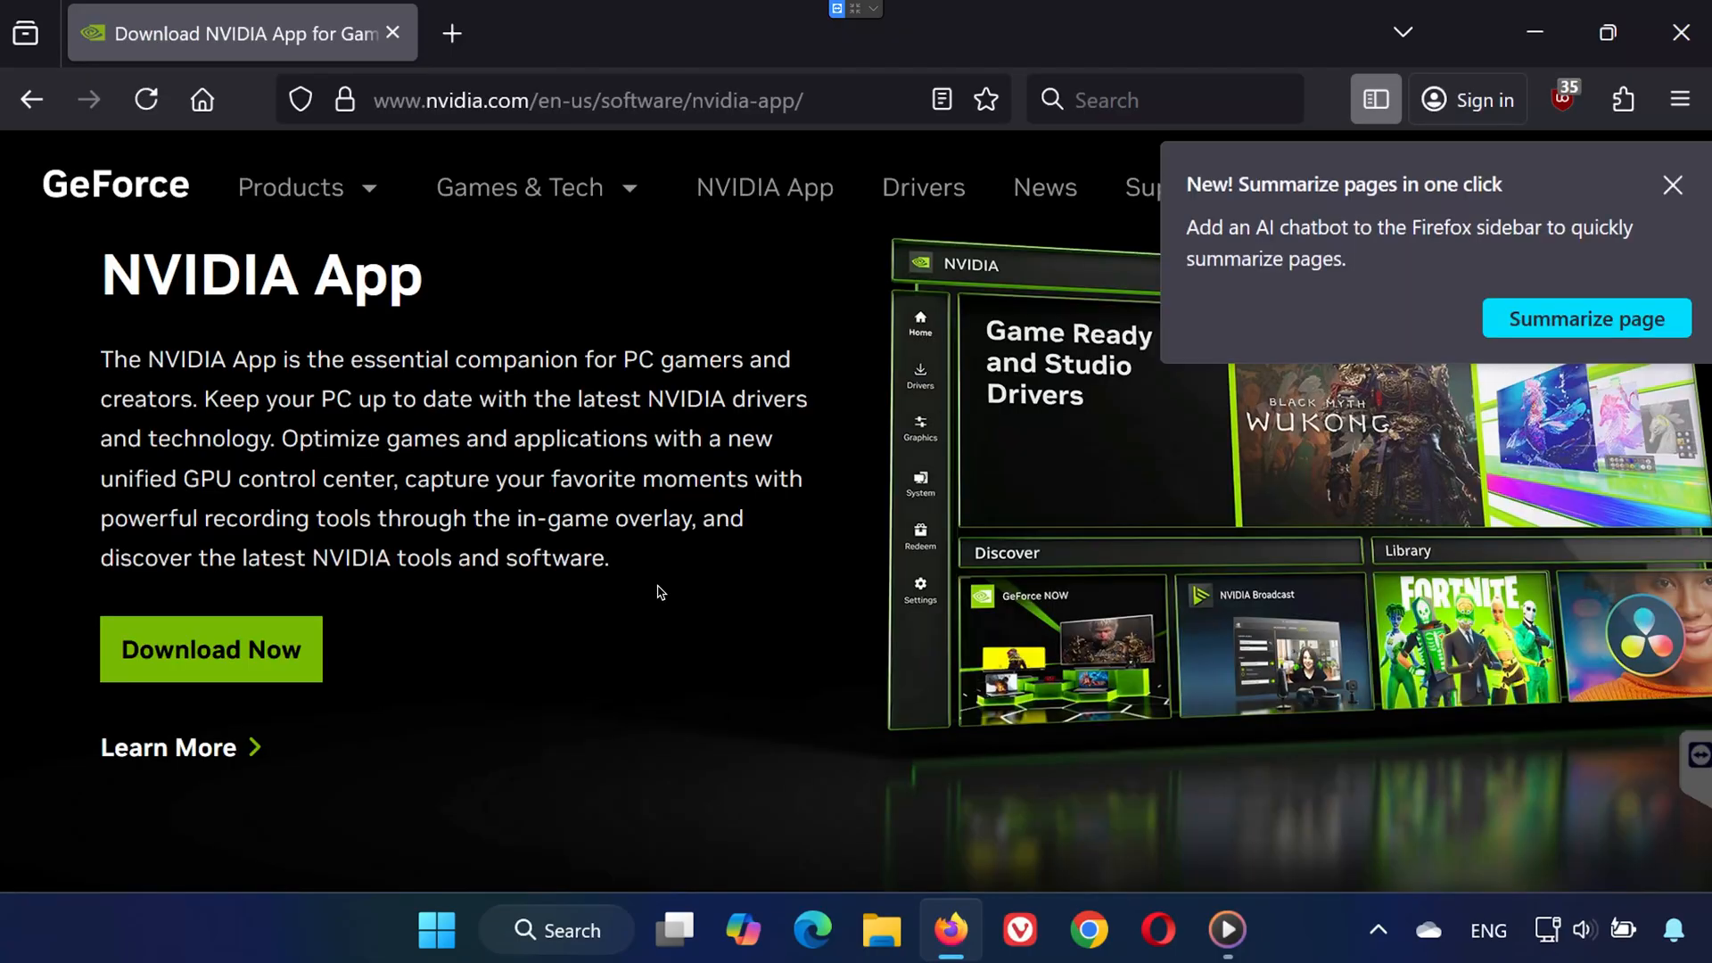
{"action": "left_click", "coordinate": [210, 649]}
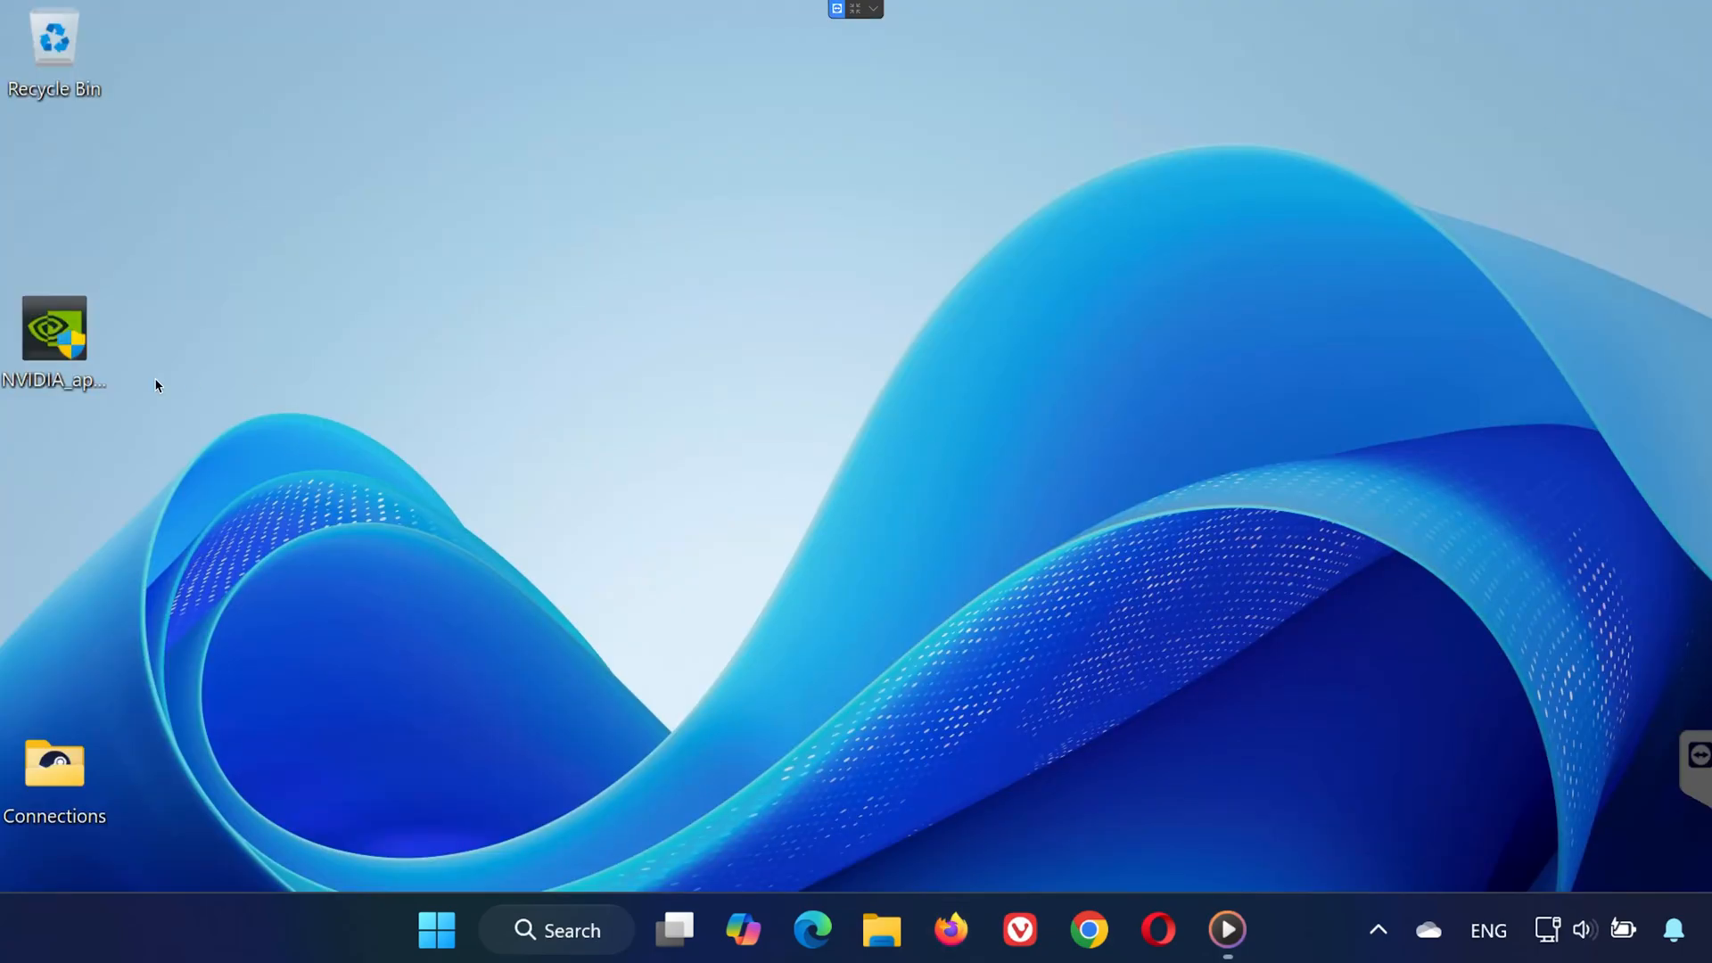
{"action": "mouse_move", "coordinate": [56, 333]}
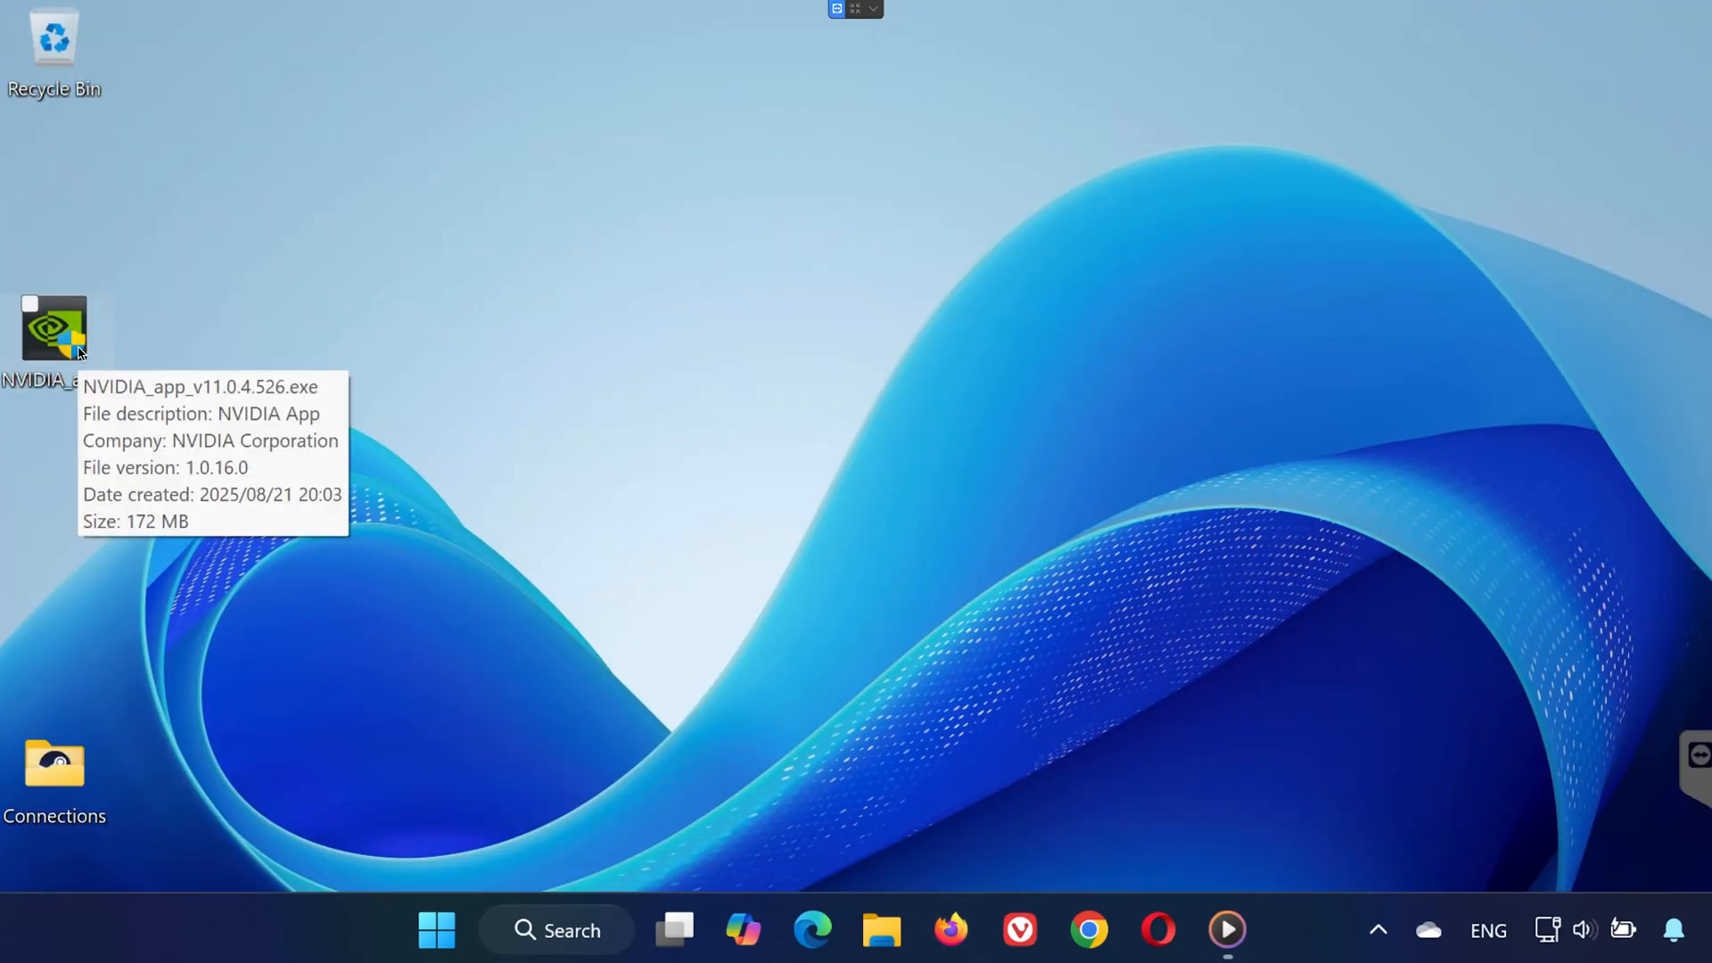
{"action": "double_click", "coordinate": [54, 329]}
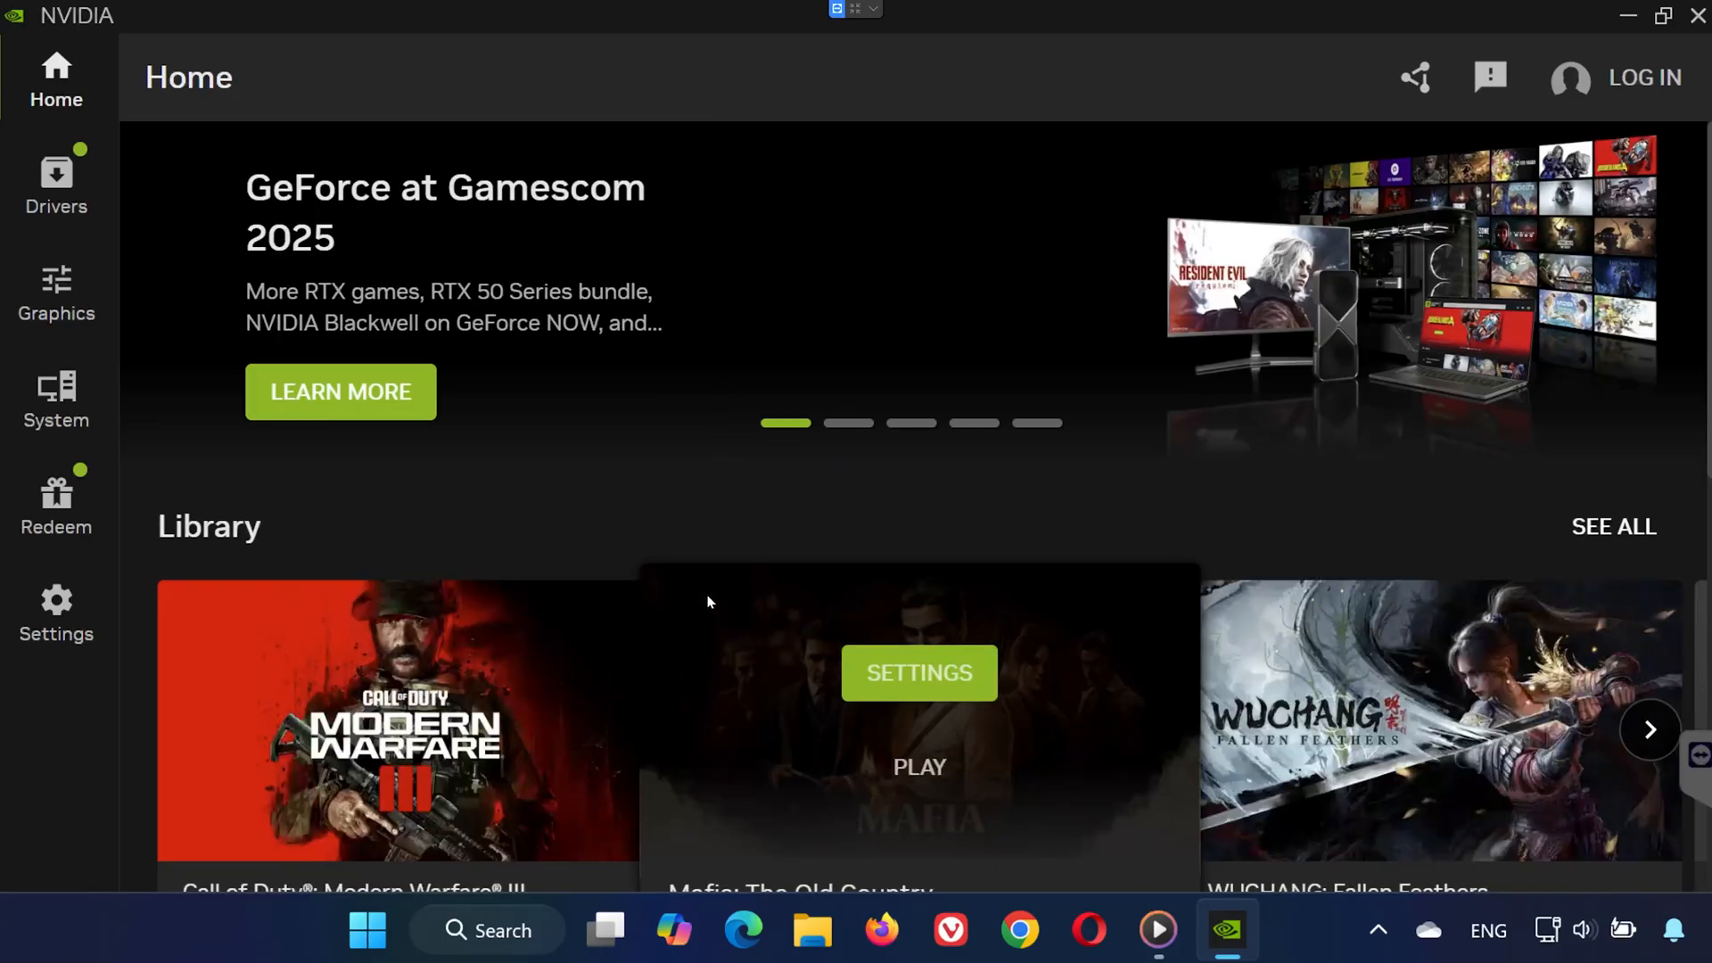
Step: On the Drivers page, check for updates and start downloading GeForce Game Ready Driver 581.08
{"action": "left_click", "coordinate": [55, 180]}
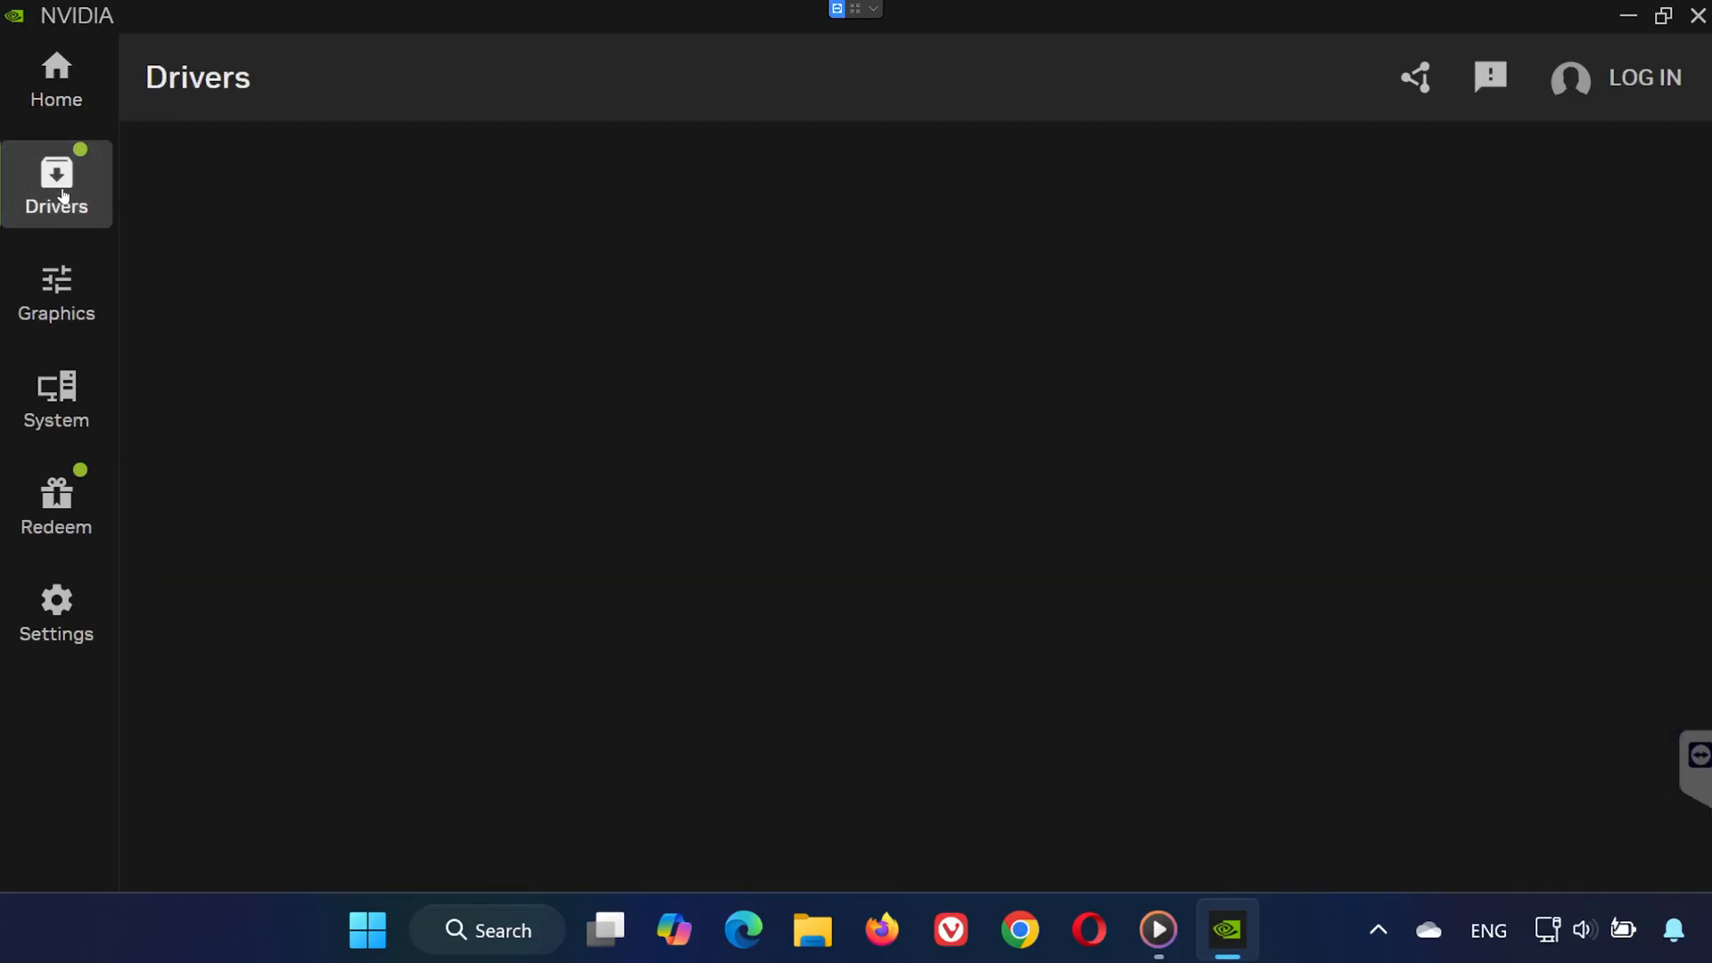
{"action": "left_click", "coordinate": [55, 185]}
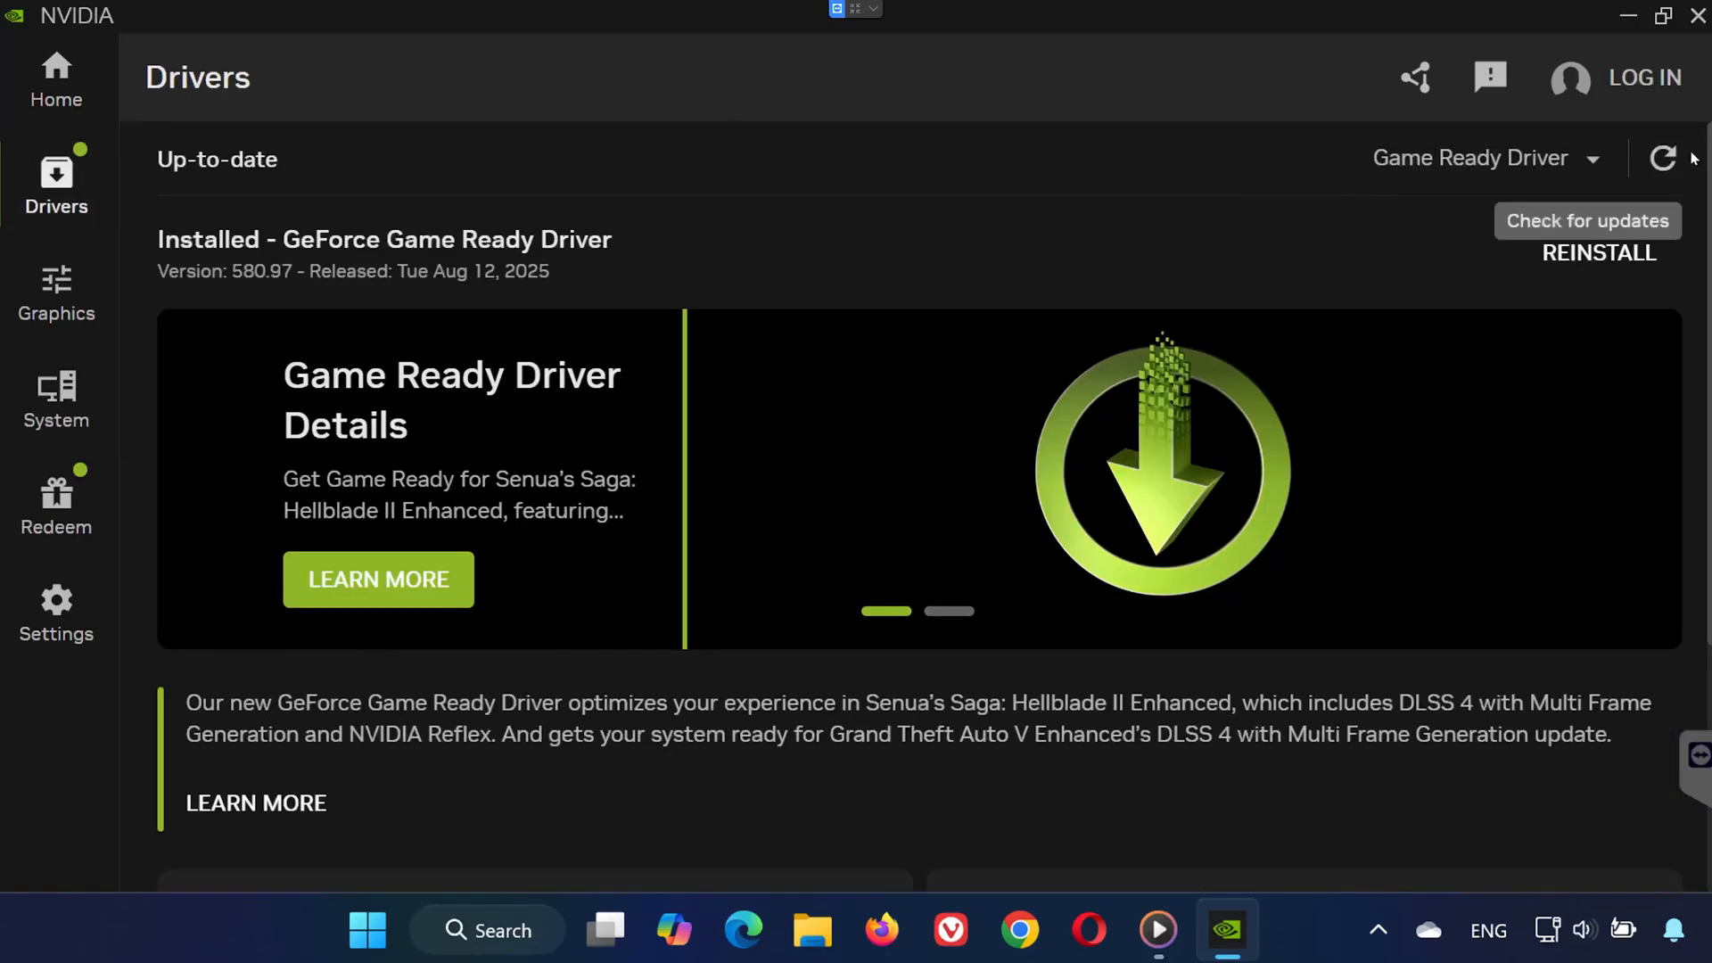
{"action": "left_click", "coordinate": [1663, 157]}
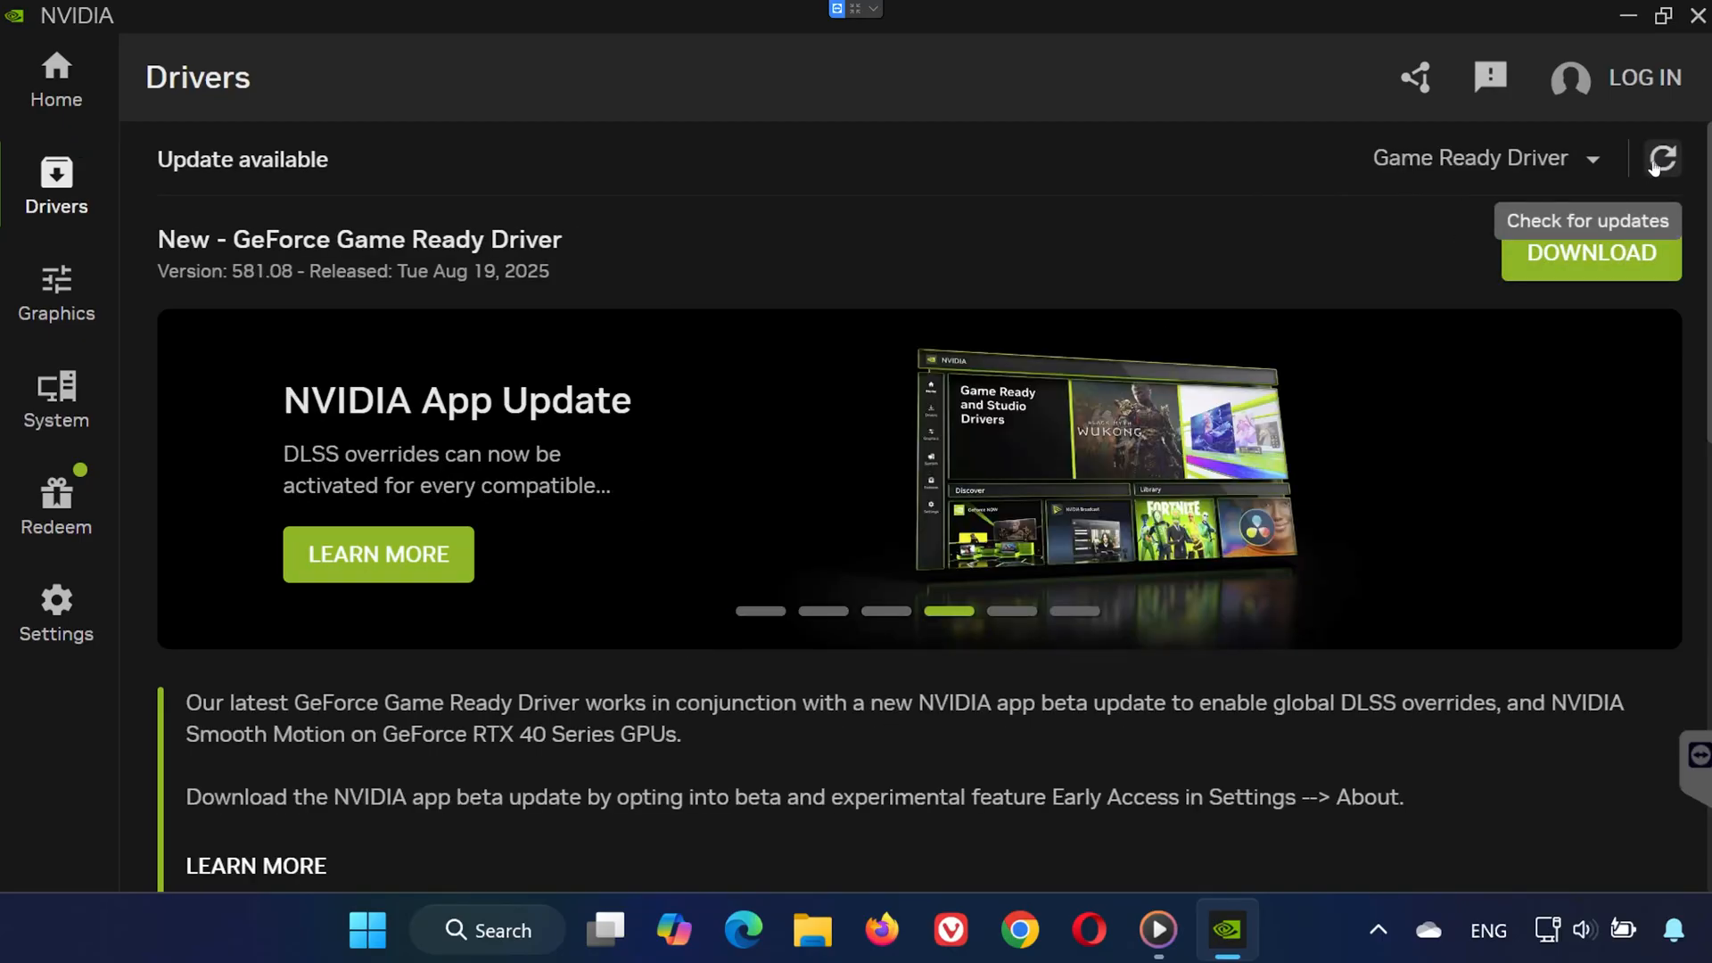
{"action": "left_click", "coordinate": [1589, 252]}
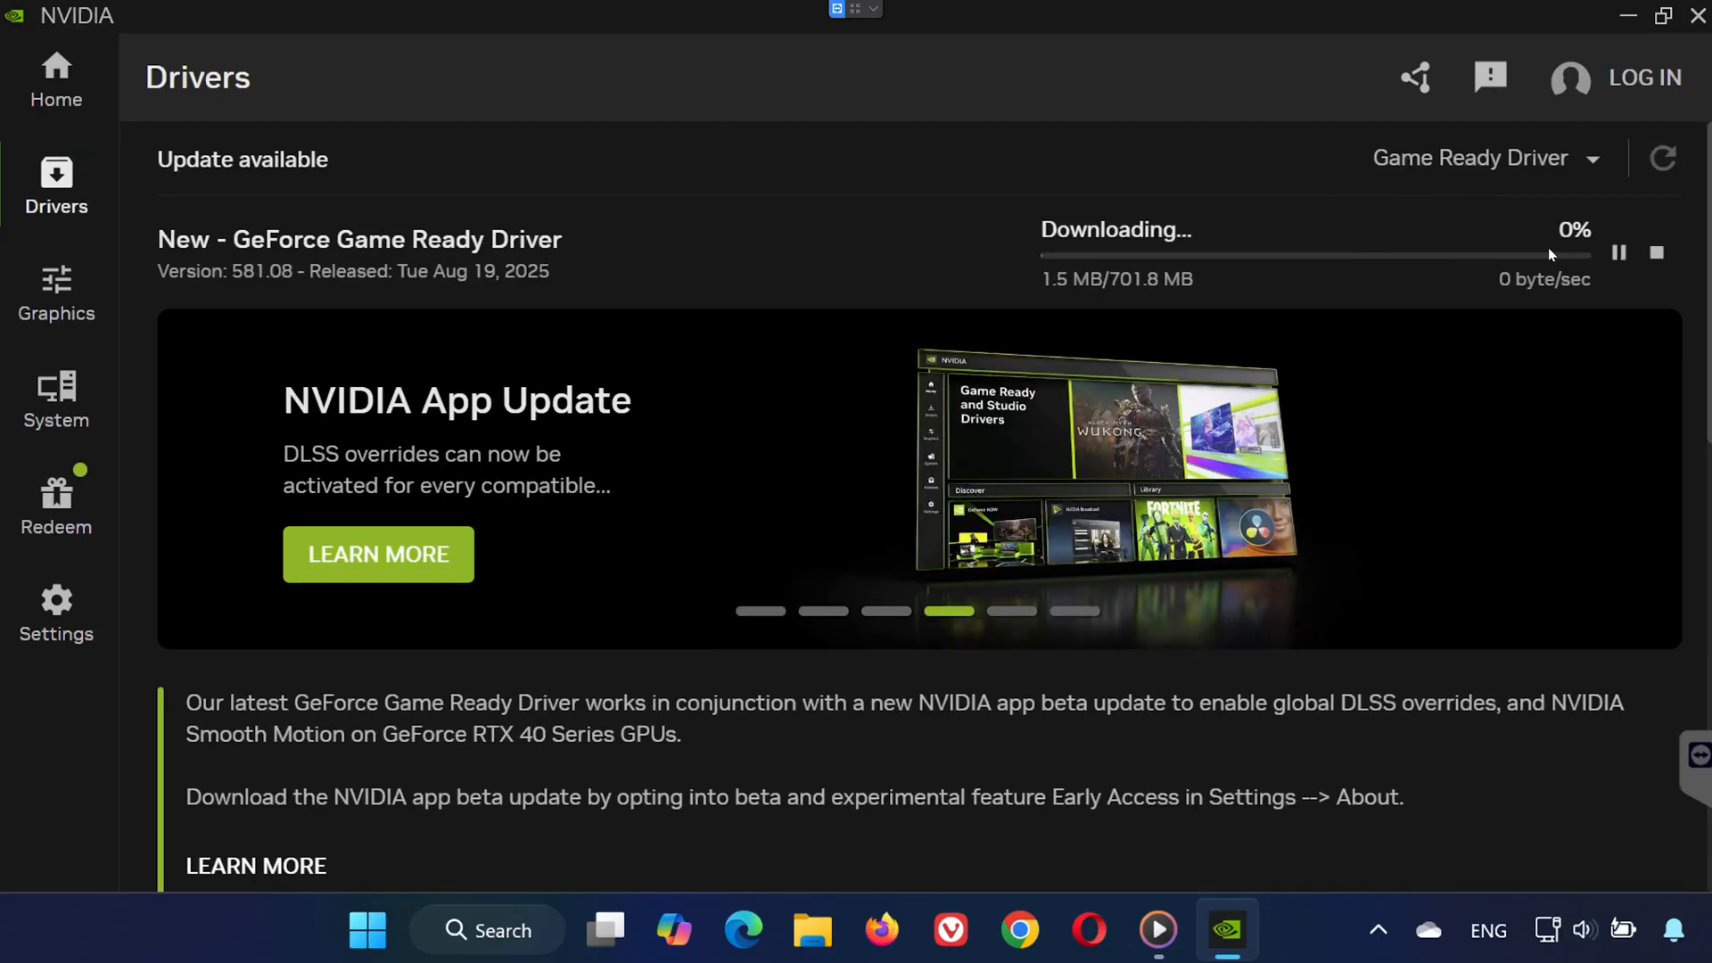